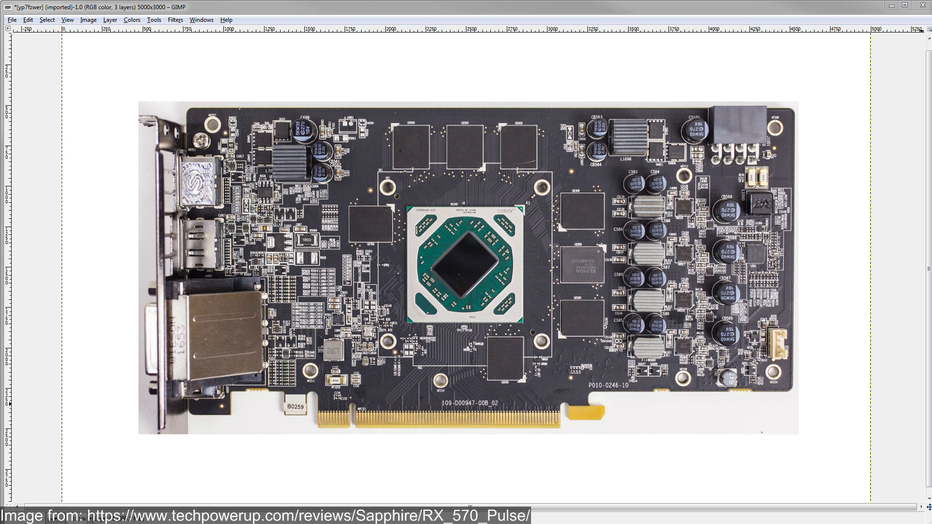
pyautogui.moveTo(535, 232)
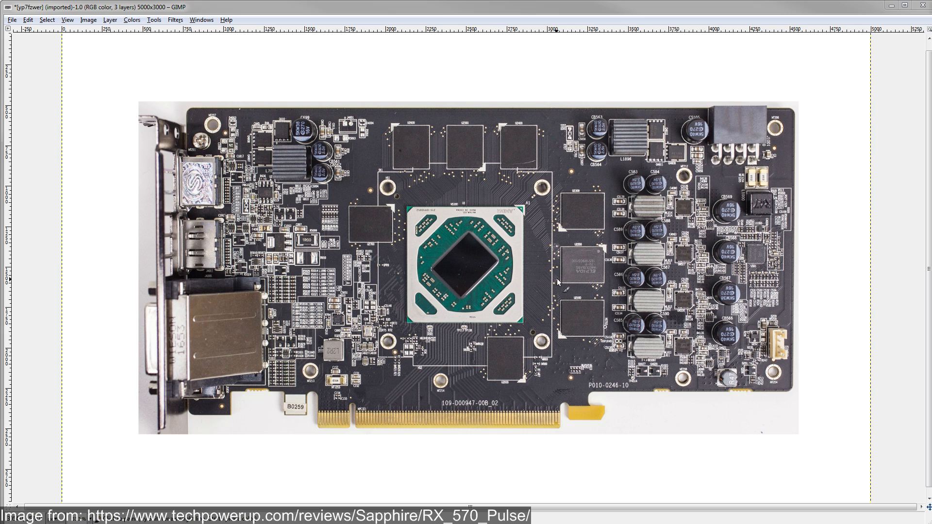
pyautogui.moveTo(645, 295)
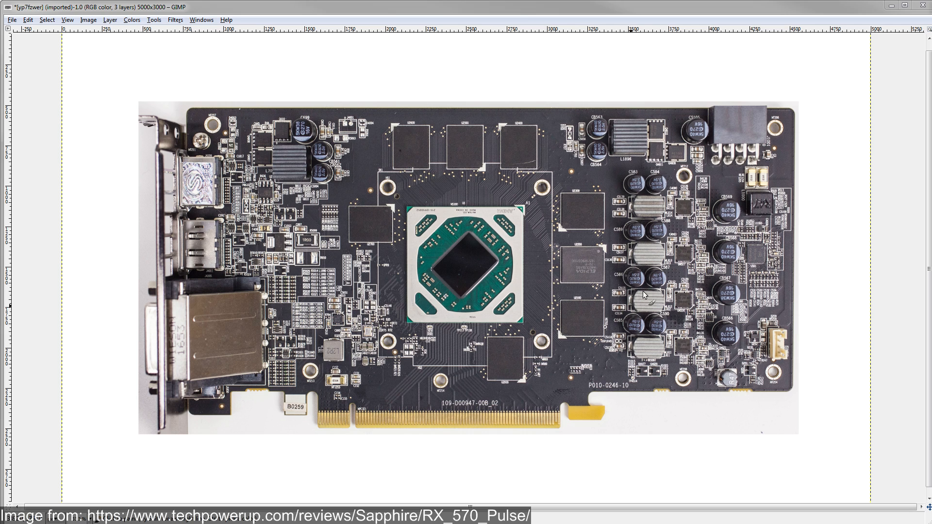
pyautogui.moveTo(526, 364)
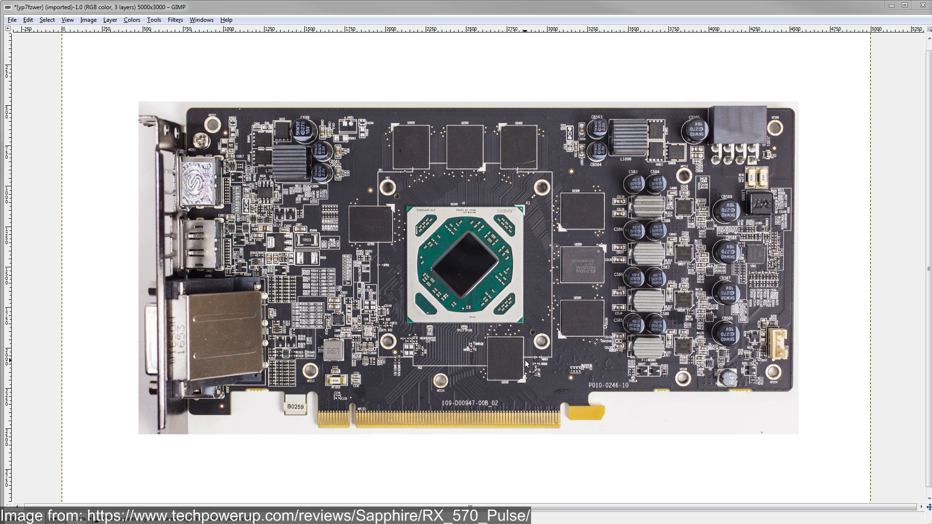
pyautogui.moveTo(508, 265)
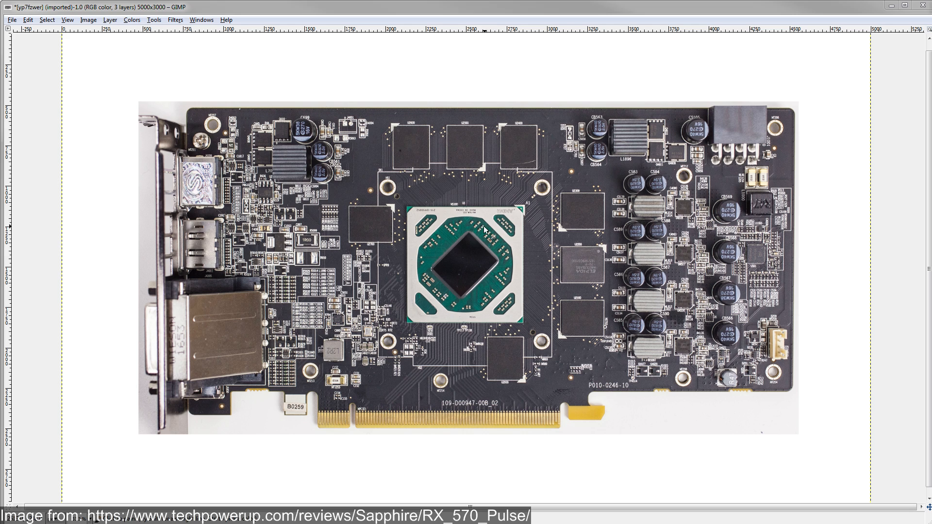
pyautogui.moveTo(494, 238)
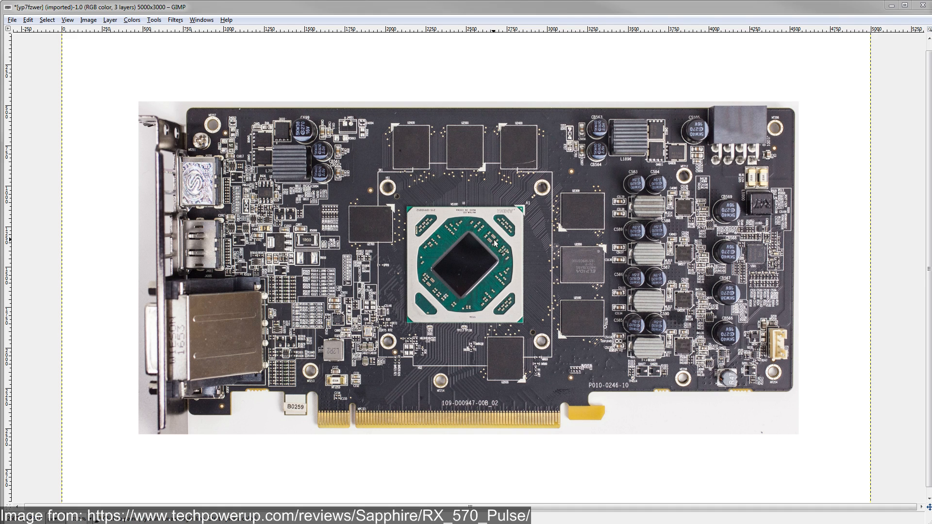
pyautogui.moveTo(516, 278)
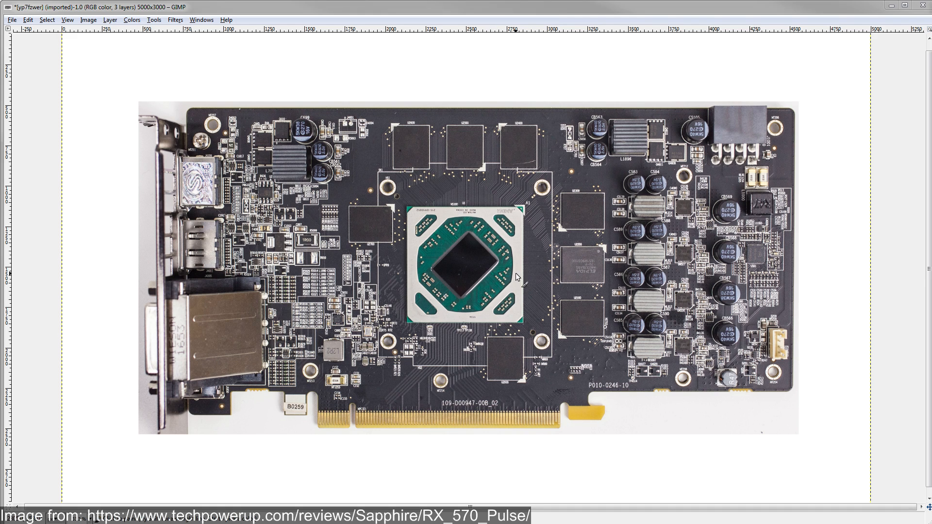
pyautogui.moveTo(519, 255)
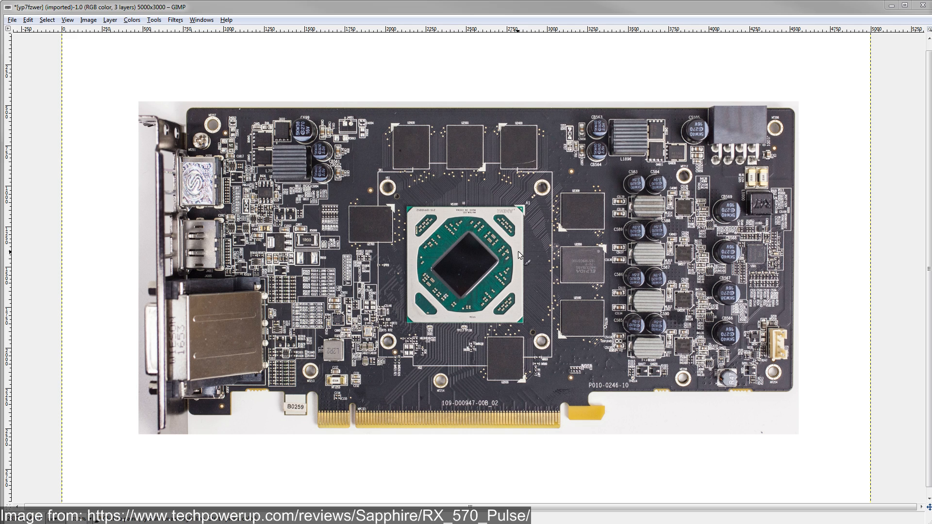
pyautogui.moveTo(523, 260)
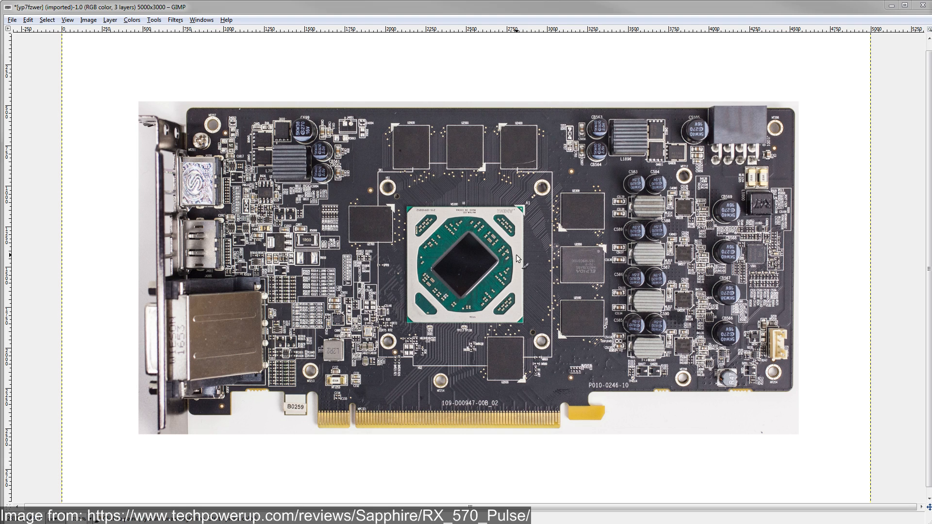
pyautogui.moveTo(550, 236)
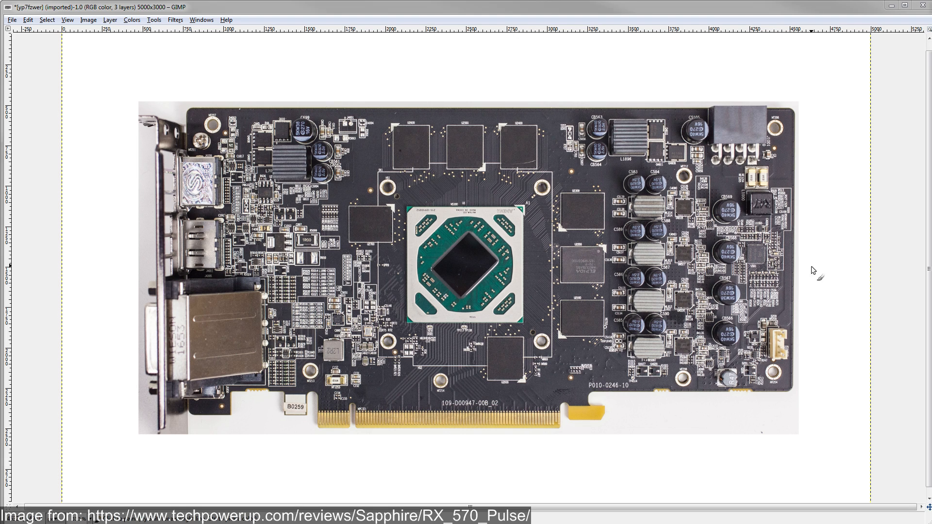
pyautogui.moveTo(614, 213)
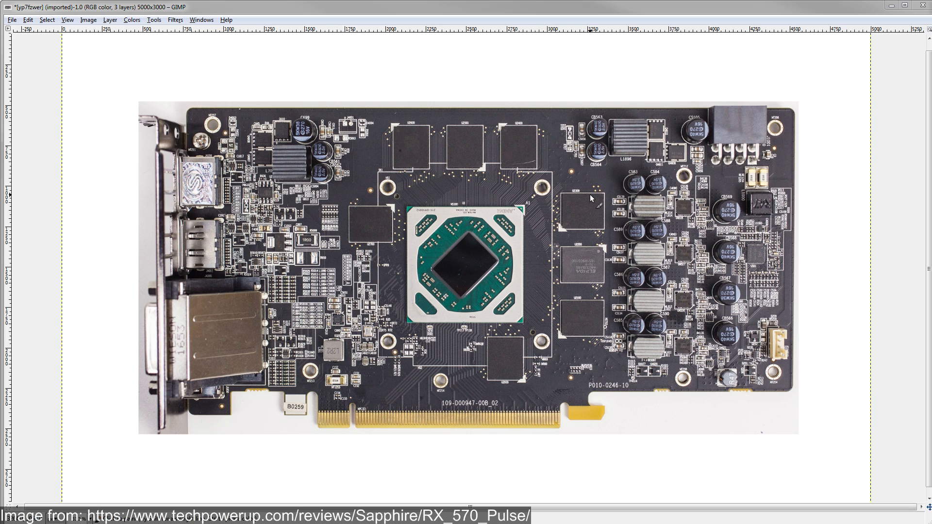
pyautogui.moveTo(488, 305)
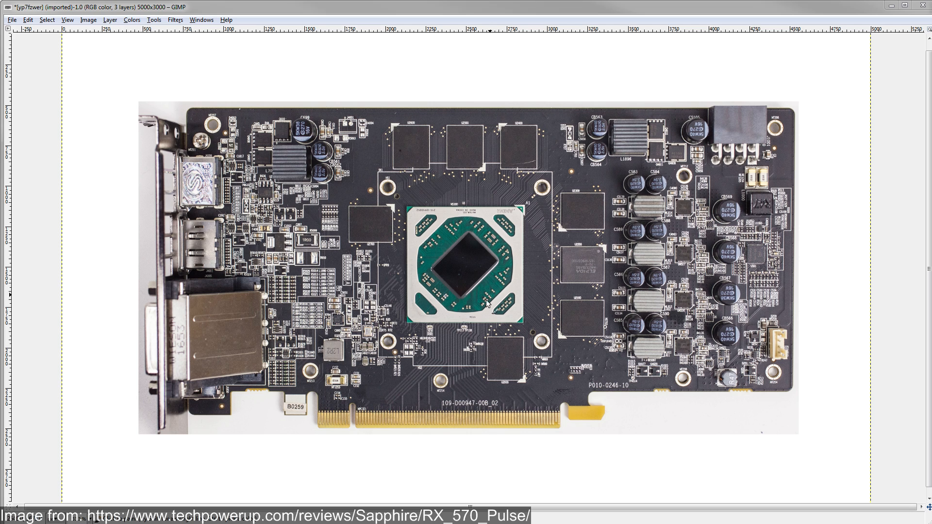
pyautogui.moveTo(544, 242)
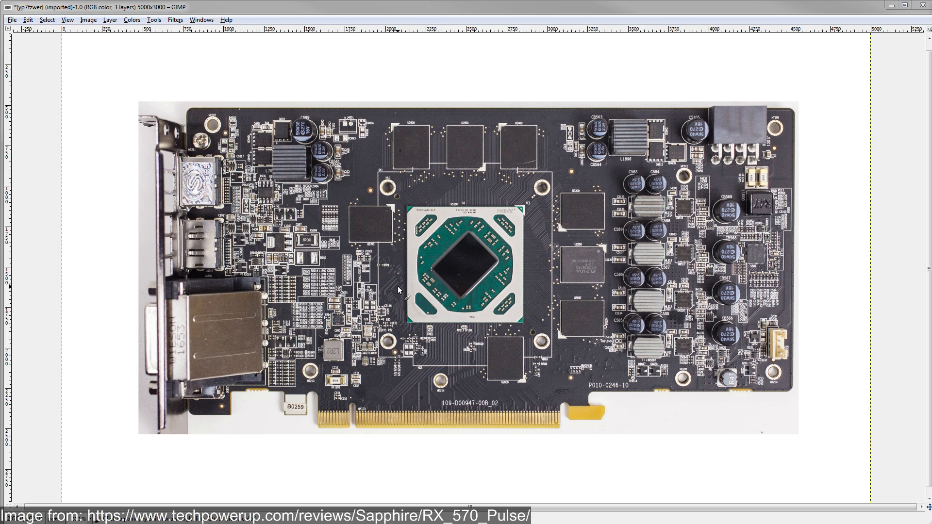
pyautogui.moveTo(610, 195)
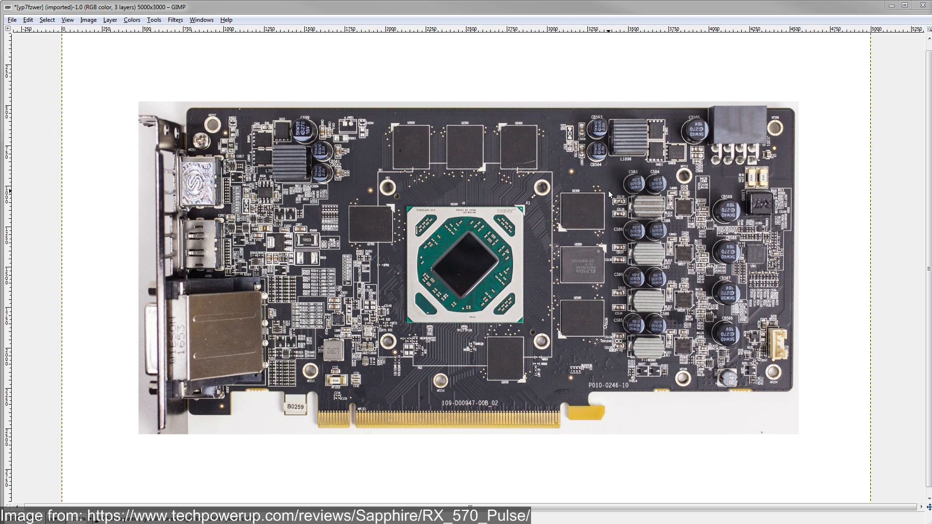
pyautogui.moveTo(565, 203)
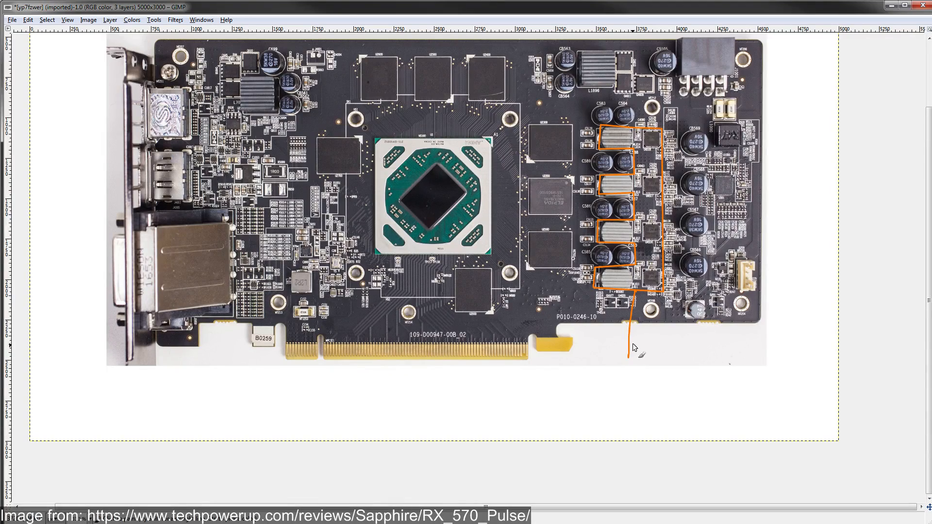
# Hand-write the orange Vcore label at the end of the line below the outlined chokes.
pyautogui.moveTo(612, 357); pyautogui.dragTo(651, 369)
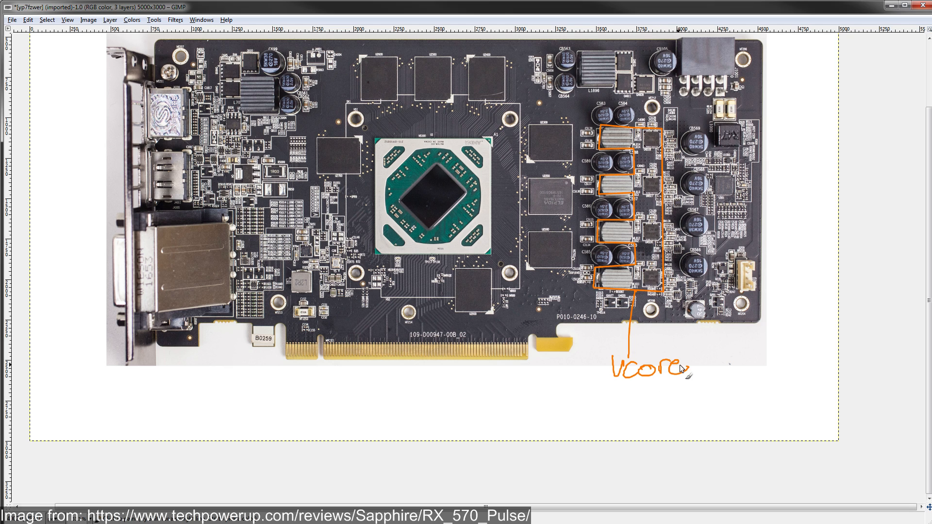
pyautogui.moveTo(441, 239)
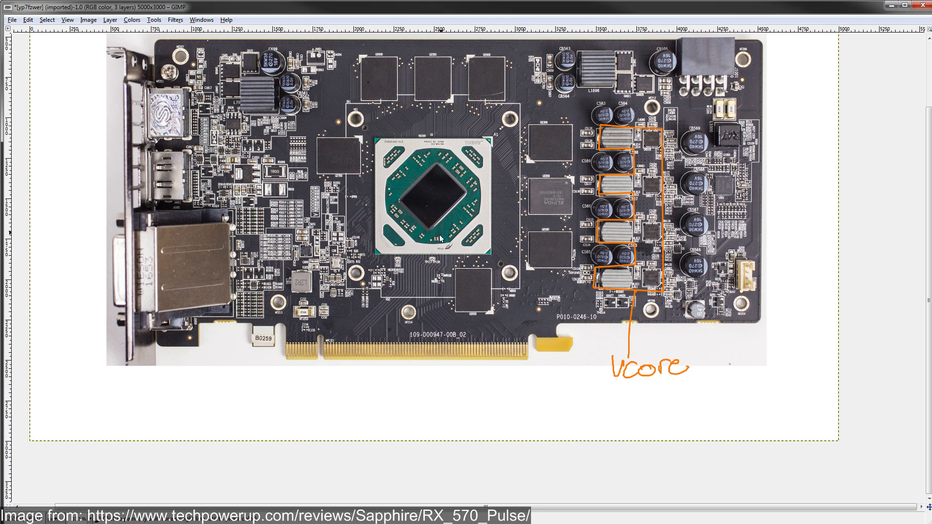
pyautogui.moveTo(510, 176)
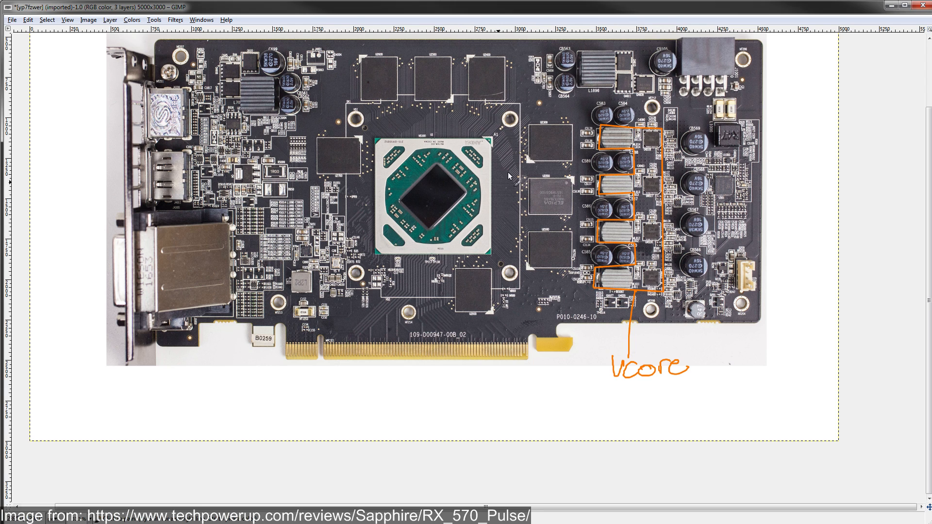
pyautogui.moveTo(482, 369)
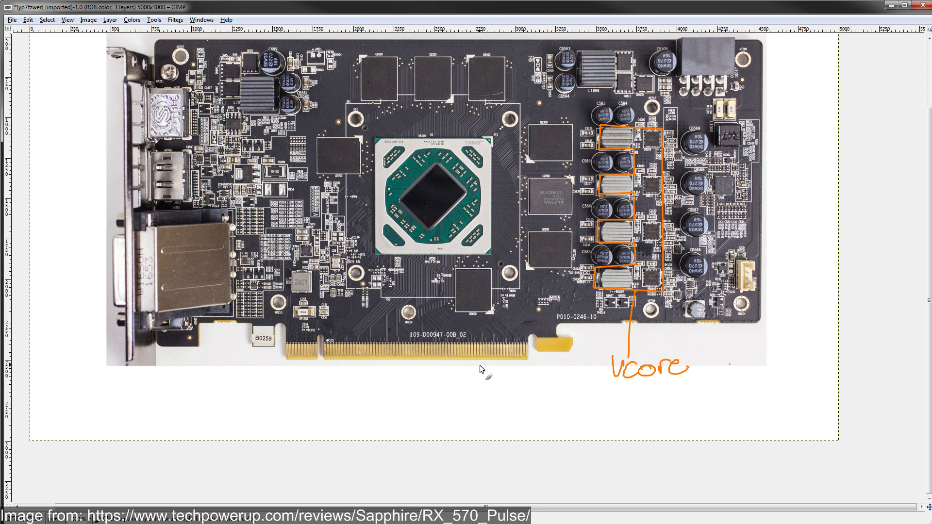
pyautogui.moveTo(470, 350)
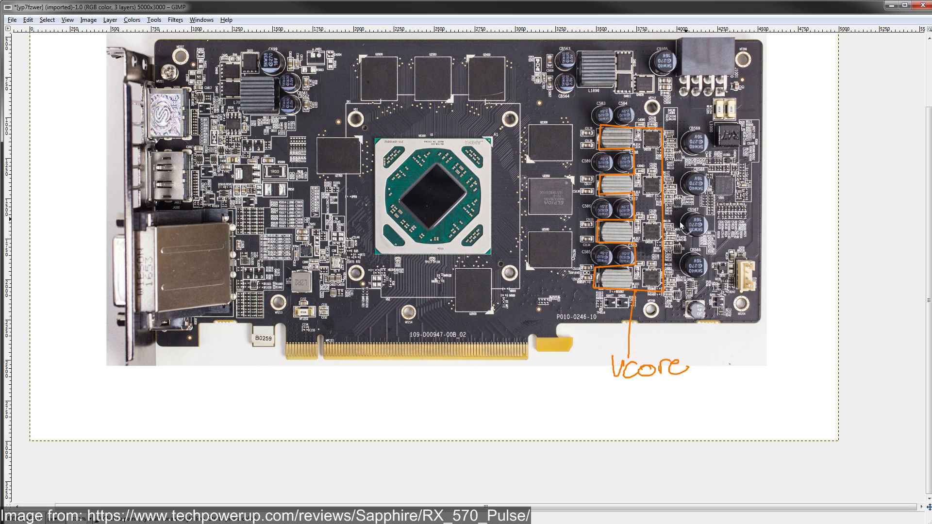
pyautogui.moveTo(494, 265)
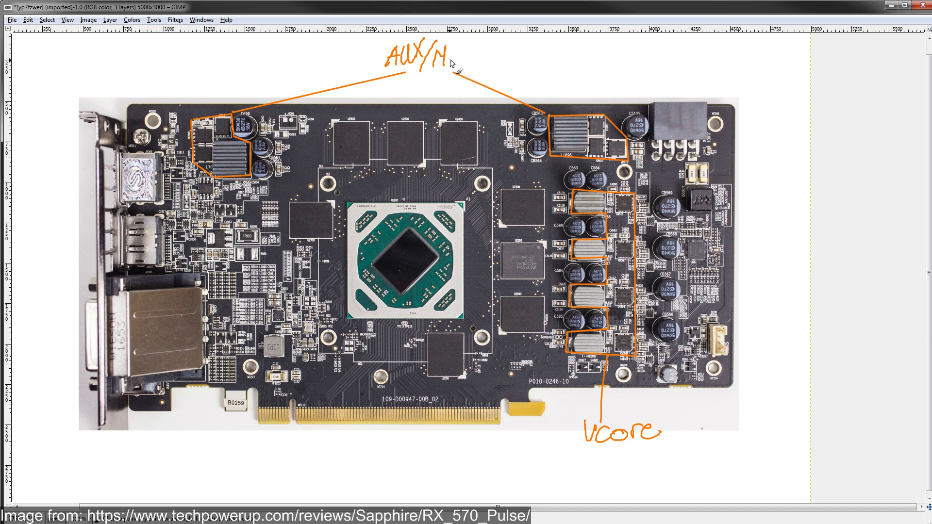
# Finish the AUX/Mem label and trace an orange curve around the memory chips.
pyautogui.write('em')
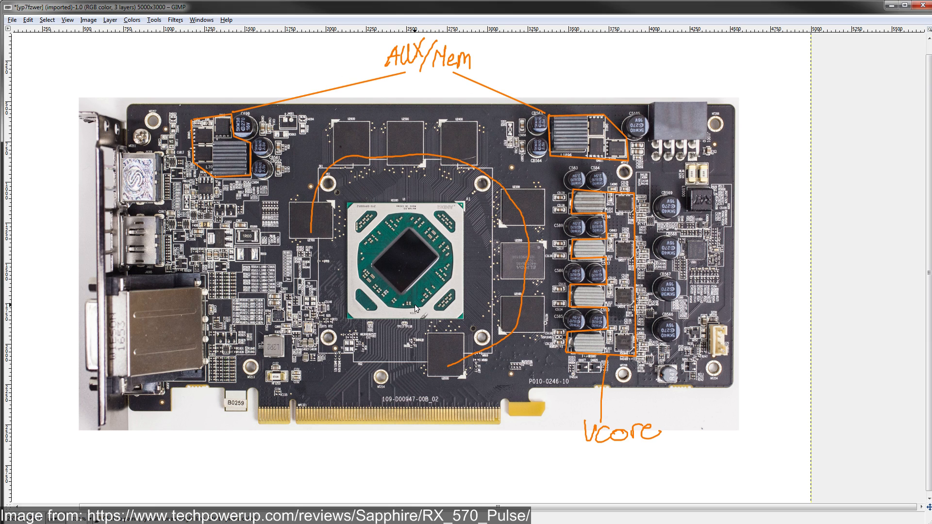
pyautogui.moveTo(411, 234)
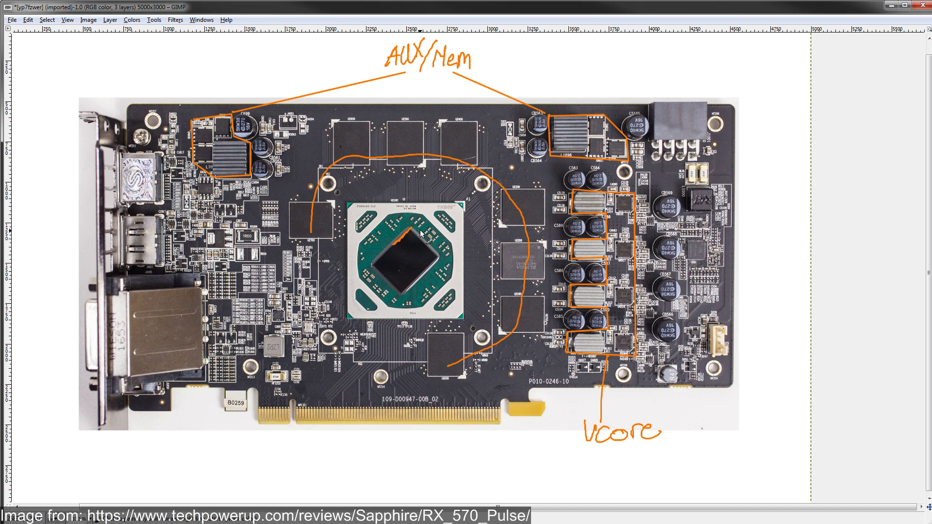
pyautogui.moveTo(410, 229); pyautogui.dragTo(432, 274)
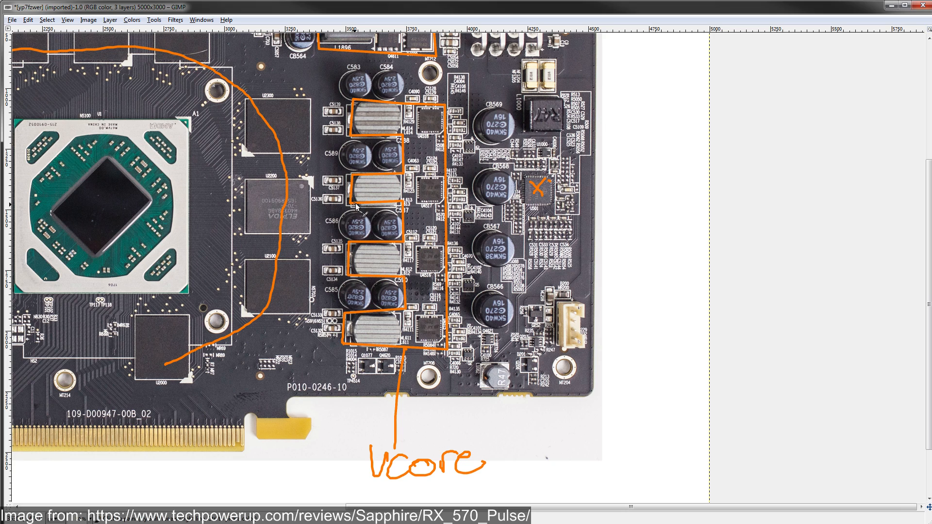
pyautogui.moveTo(457, 218)
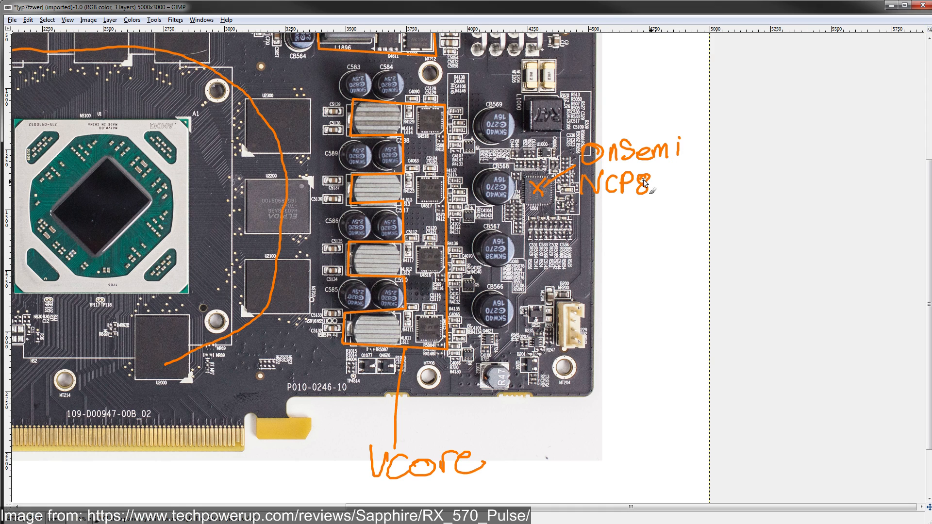
# Handwrite the NCP81022 part number and its 240k-1MHz switching range beside the chip.
pyautogui.moveTo(648, 185); pyautogui.dragTo(701, 190)
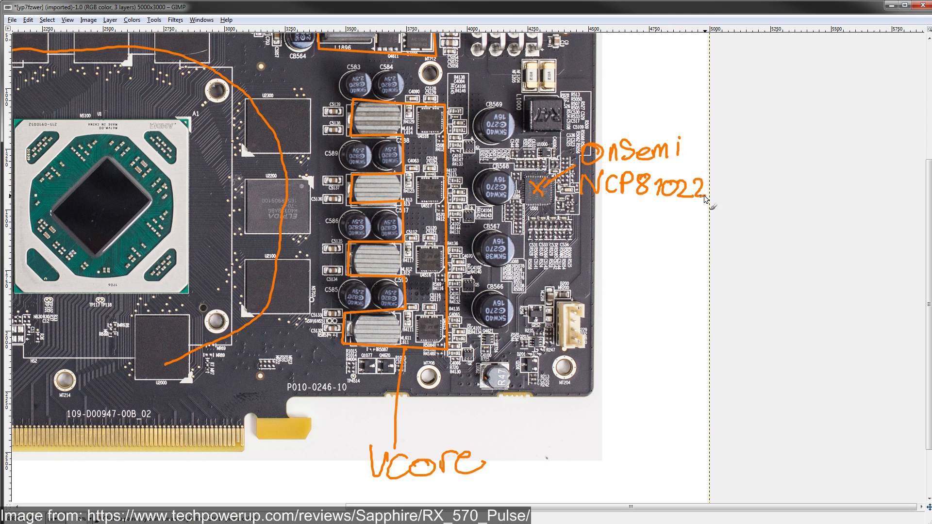
pyautogui.moveTo(577, 173)
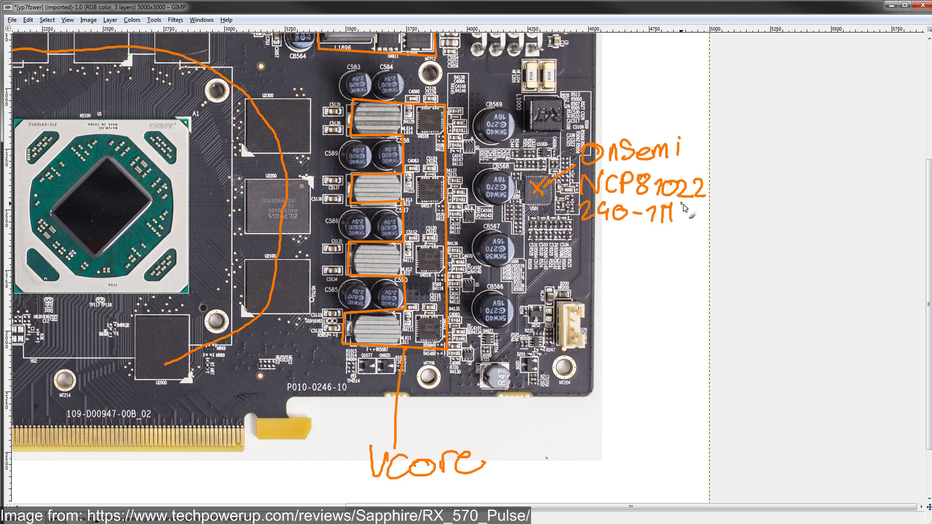
pyautogui.write('Hz')
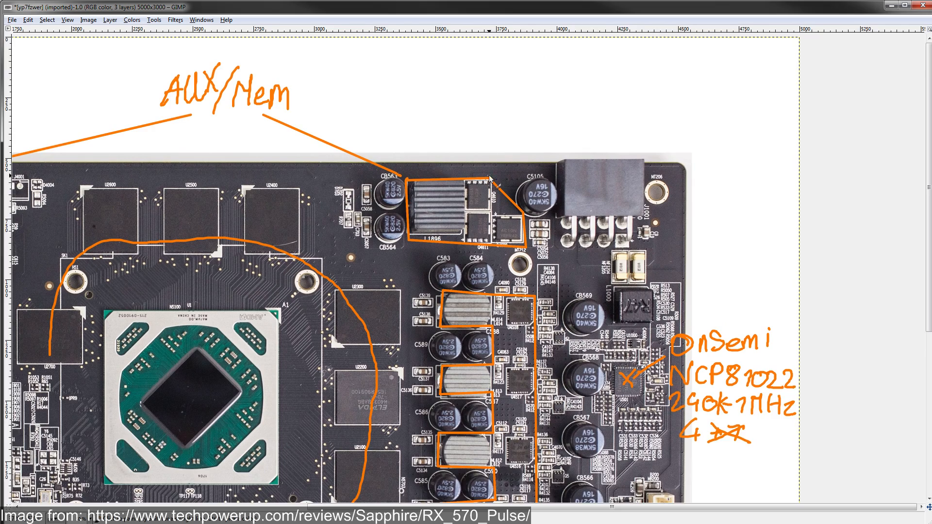
# Scroll left to bring the controller chip and Vcore power stages into view.
pyautogui.hscroll(-3)
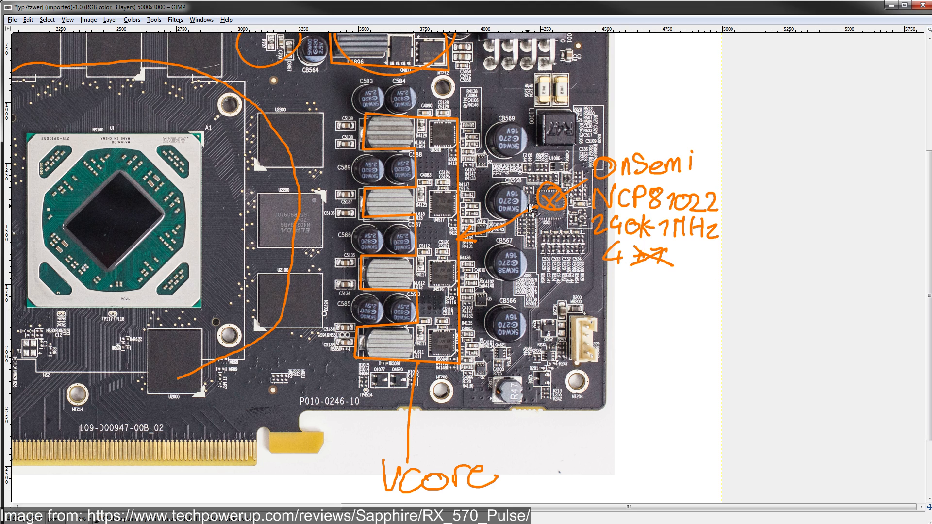
pyautogui.moveTo(425, 274)
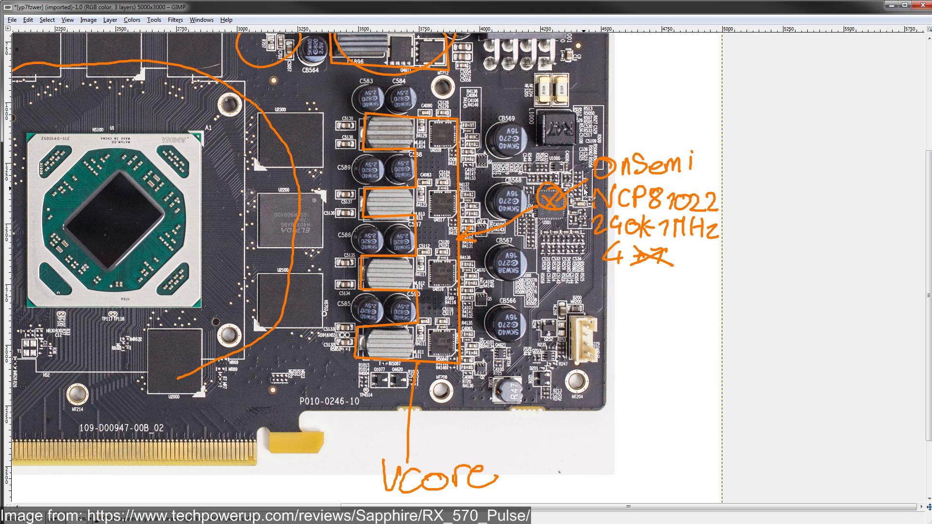
pyautogui.moveTo(583, 193)
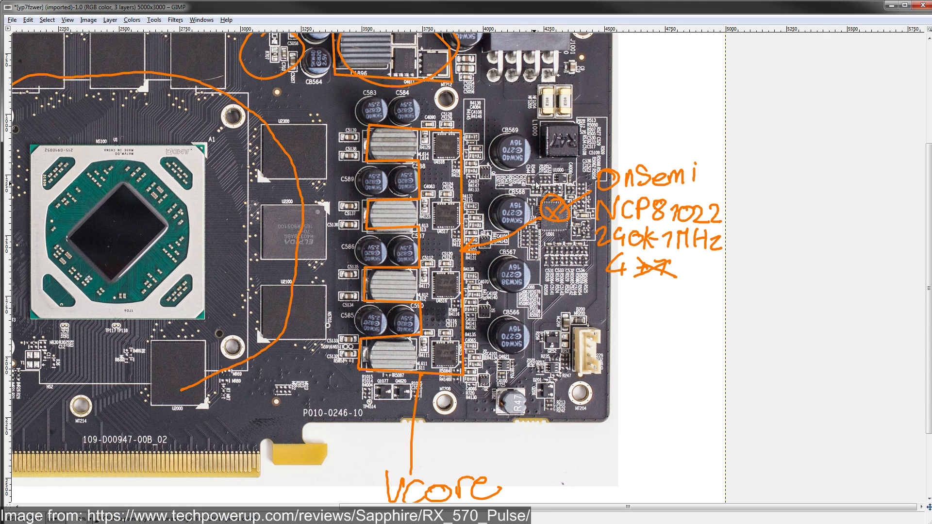
pyautogui.moveTo(339, 321)
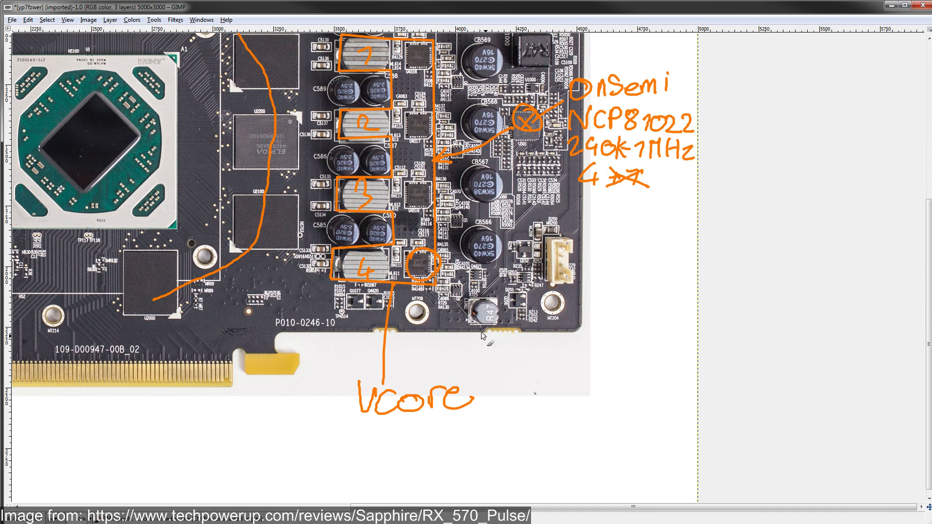
# Draw a leader line from the circled chip down to the GPU and write 200A.
pyautogui.moveTo(434, 275); pyautogui.dragTo(555, 381)
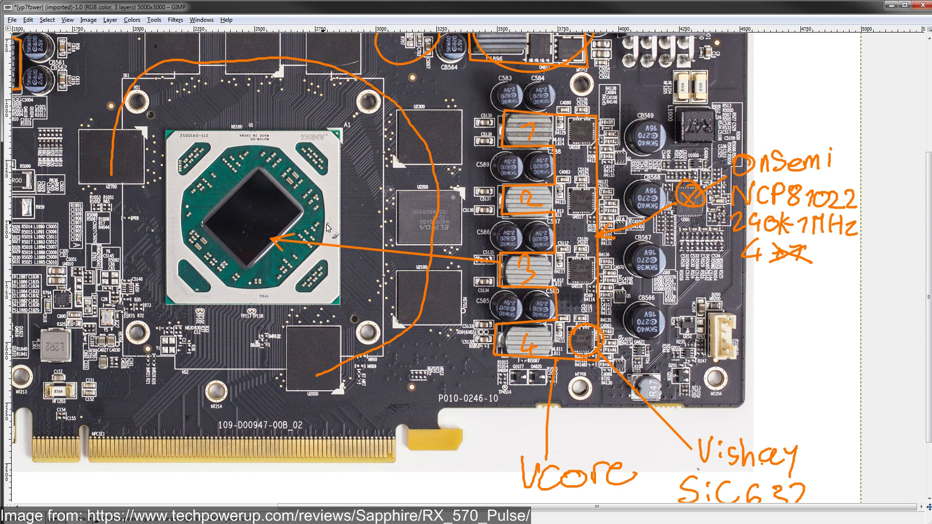
pyautogui.write('200A')
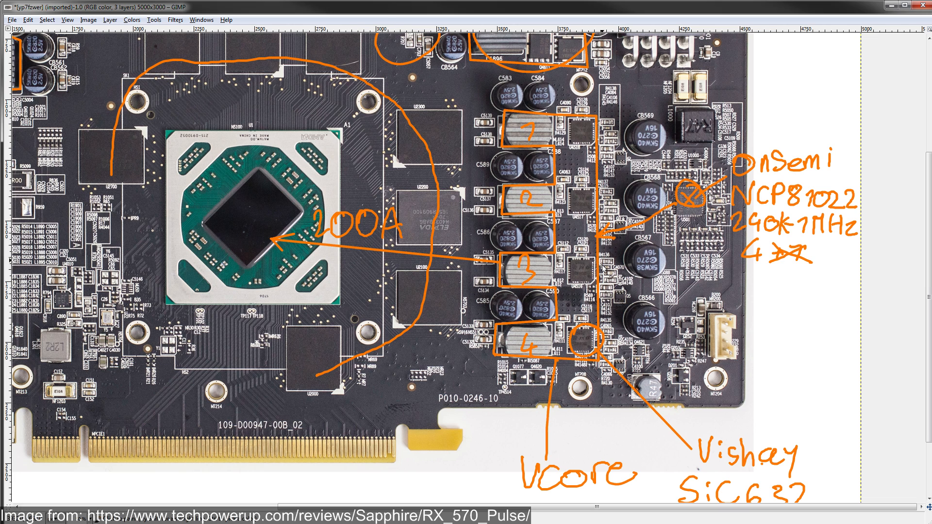
pyautogui.moveTo(454, 327)
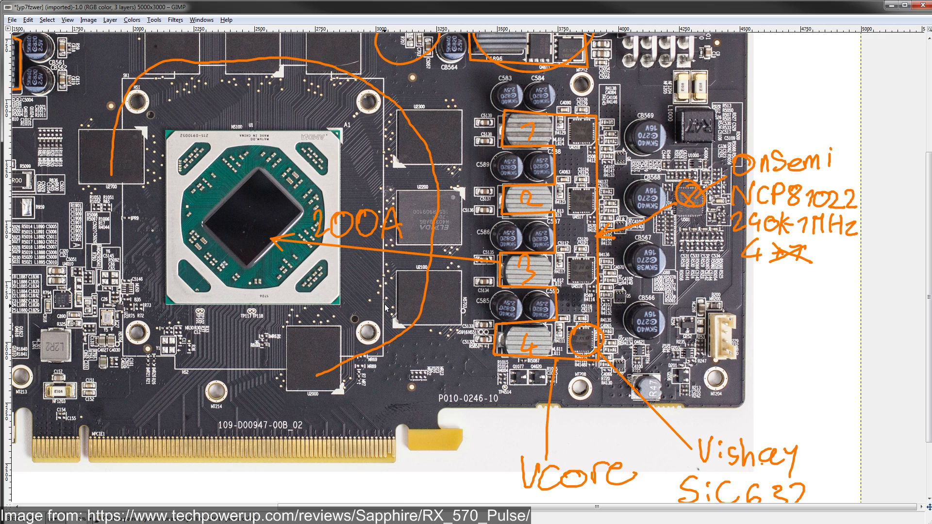
pyautogui.moveTo(695, 136)
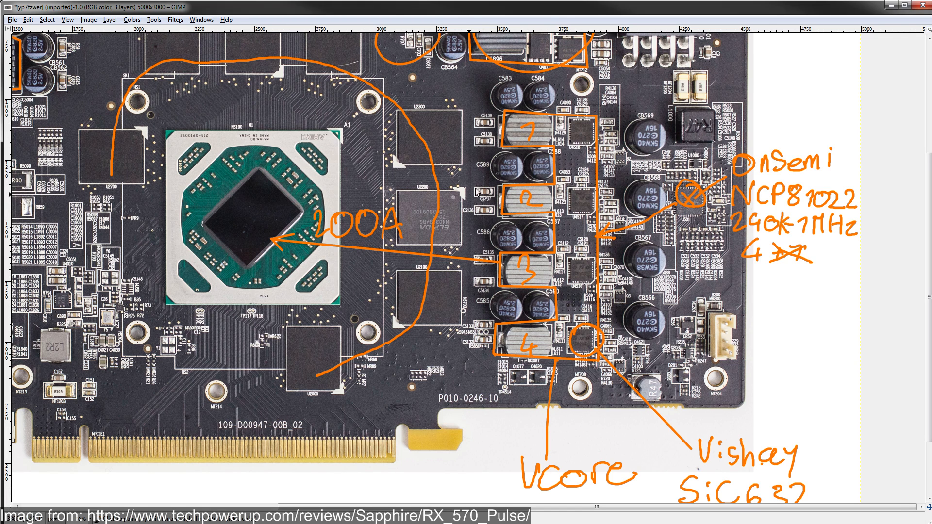
pyautogui.moveTo(514, 165)
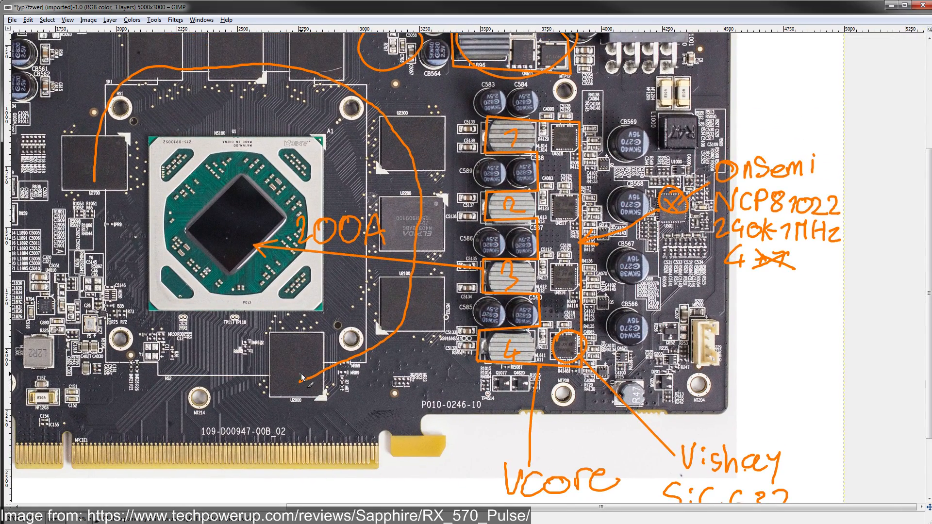
pyautogui.moveTo(319, 293)
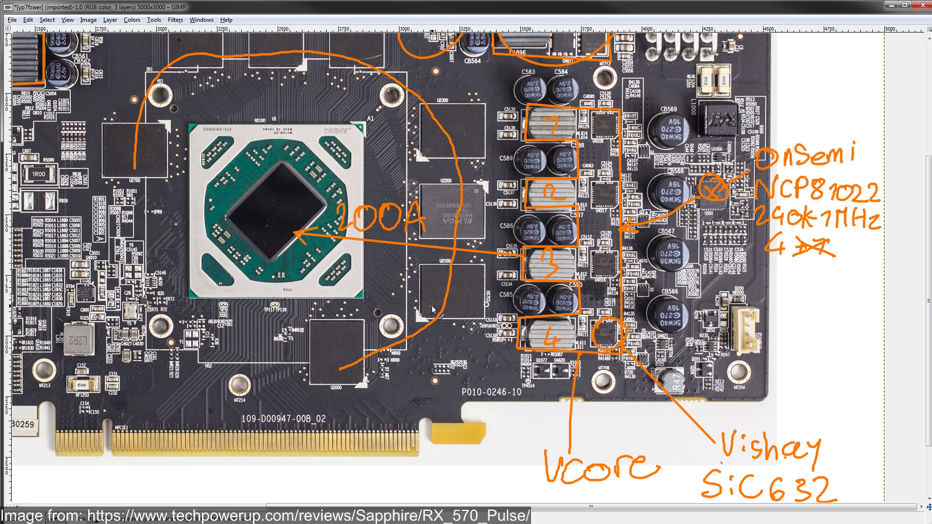
# Scroll down to the GPU area for the 1.2V voltage note.
pyautogui.scroll(-3)
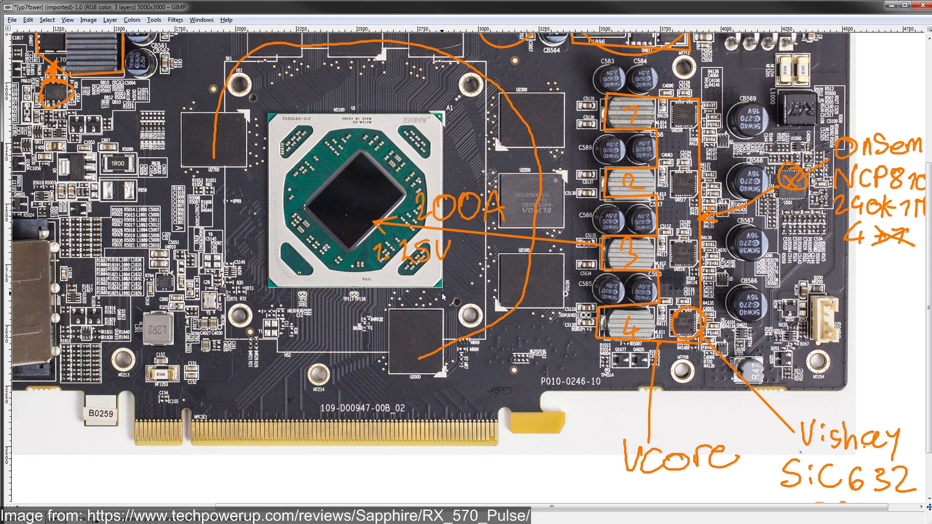
pyautogui.moveTo(443, 249)
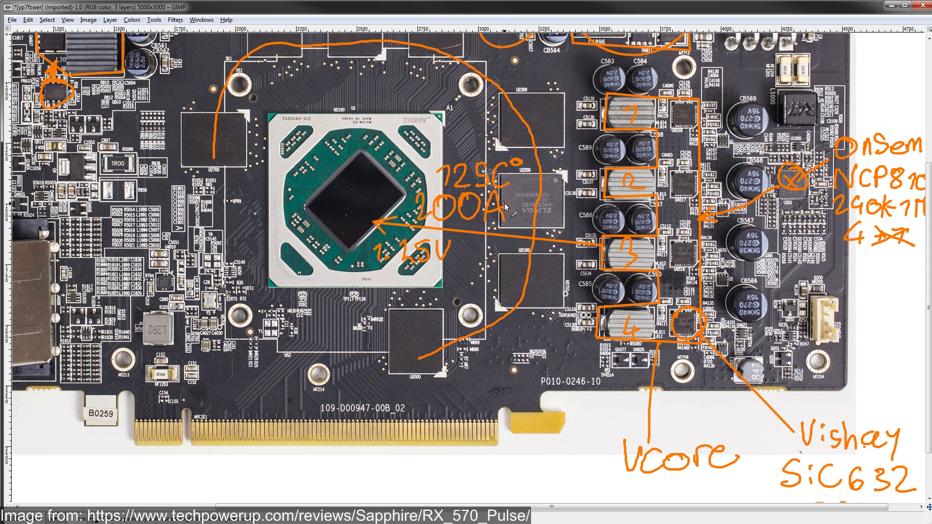
pyautogui.moveTo(505, 203)
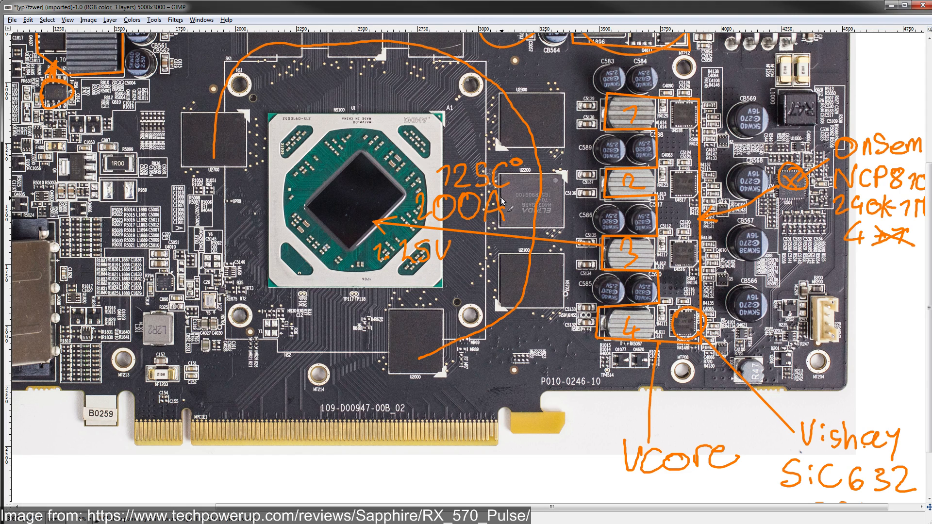
pyautogui.moveTo(504, 192)
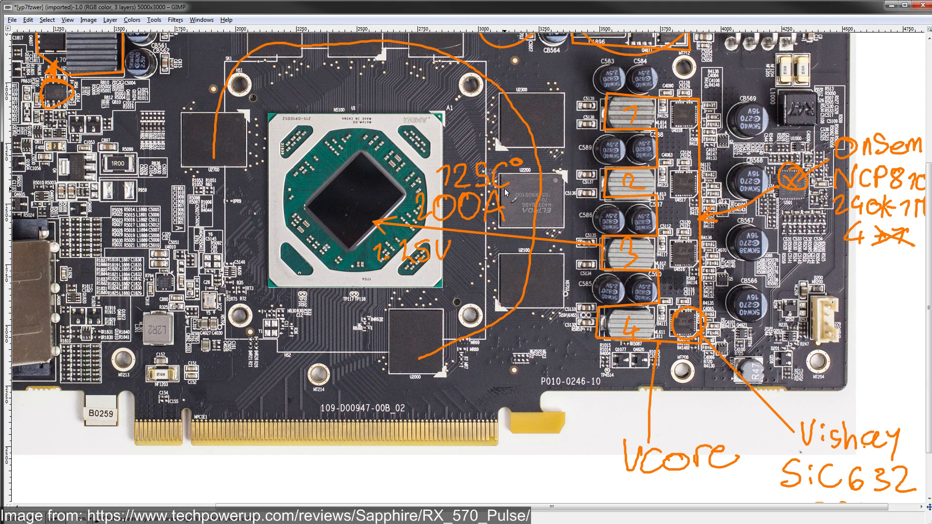
pyautogui.moveTo(465, 312)
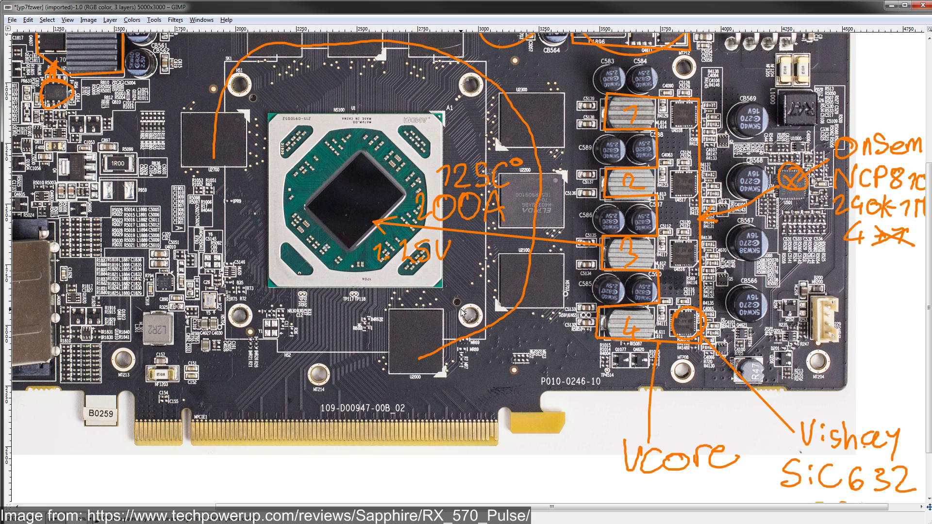
pyautogui.moveTo(684, 189)
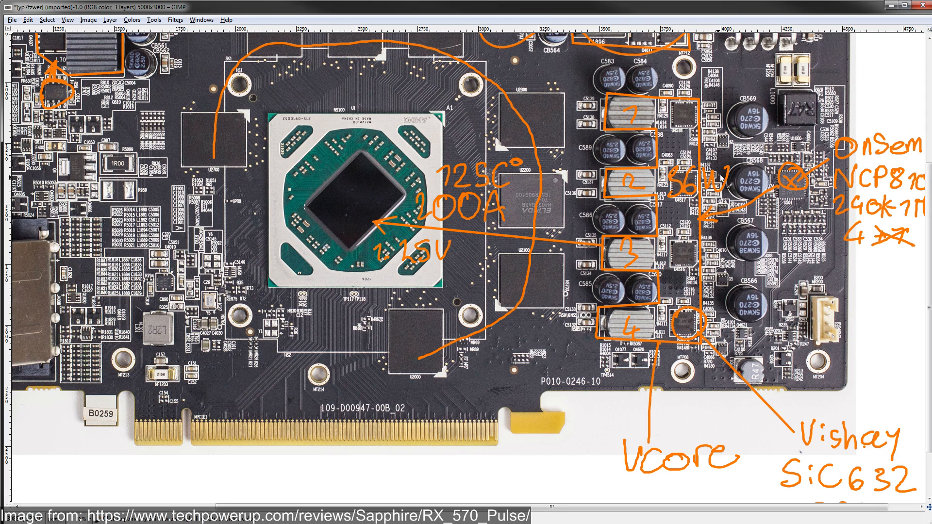
pyautogui.moveTo(689, 196)
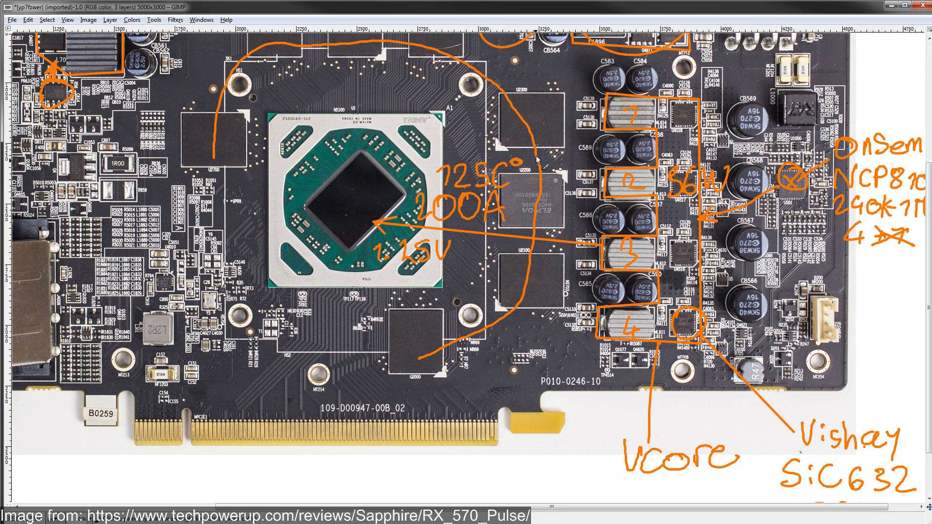
pyautogui.moveTo(494, 223)
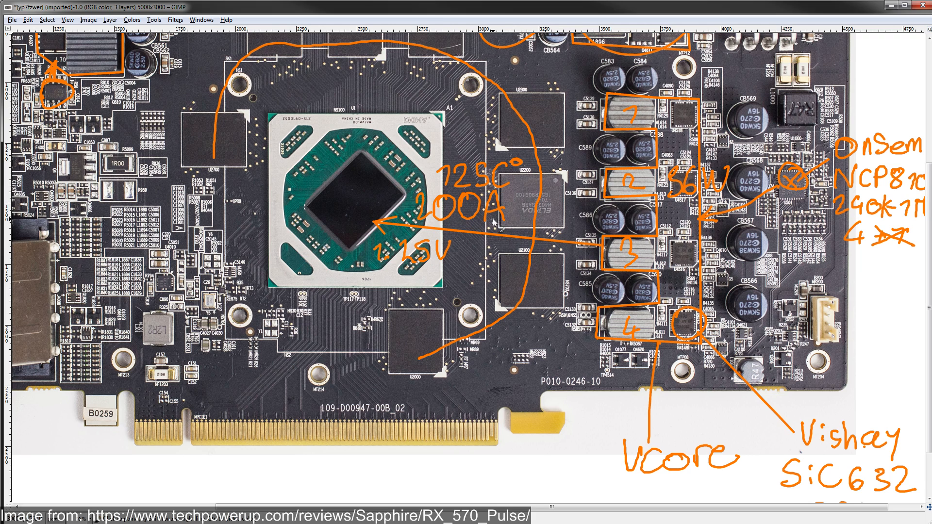
pyautogui.moveTo(496, 220)
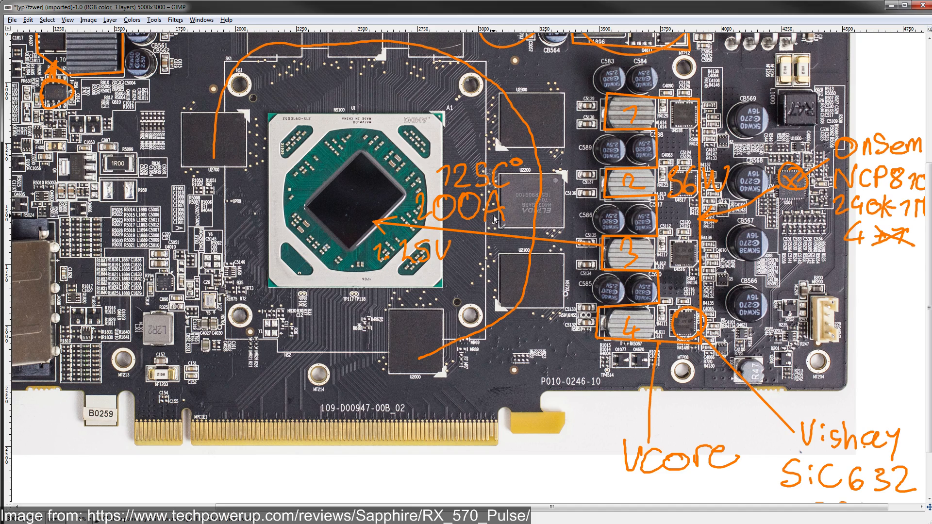
pyautogui.moveTo(494, 221)
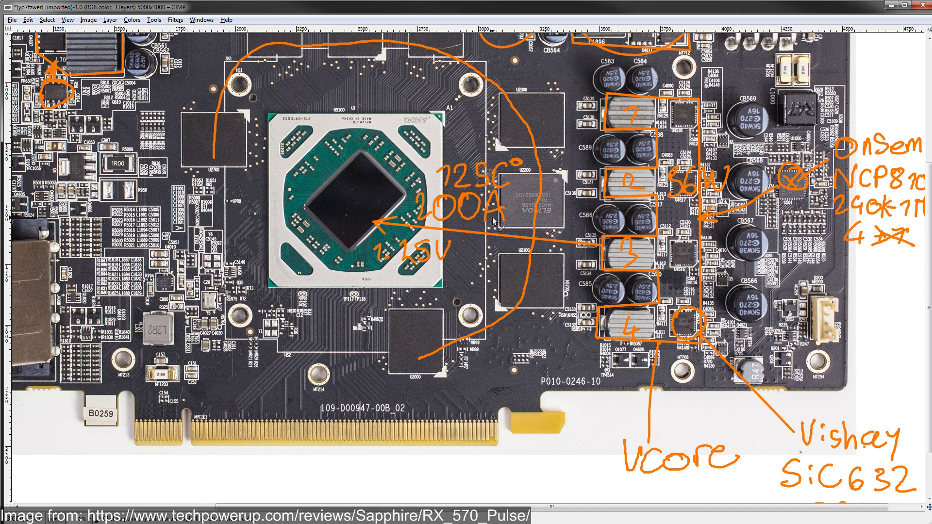
pyautogui.moveTo(420, 269)
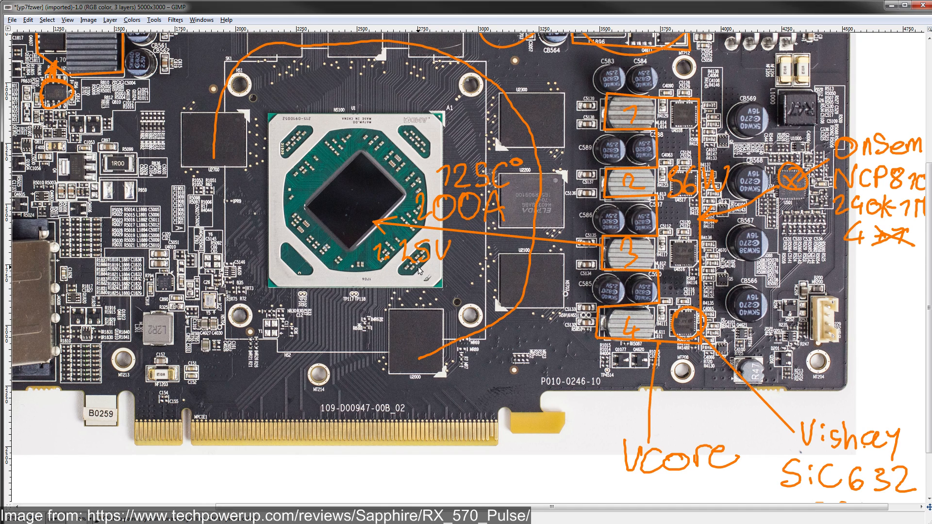
pyautogui.moveTo(571, 248)
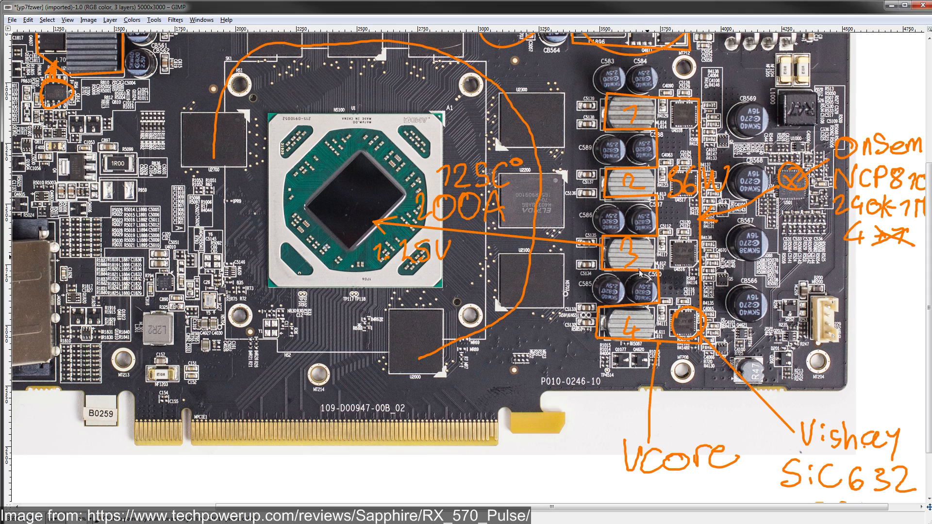
pyautogui.moveTo(691, 272)
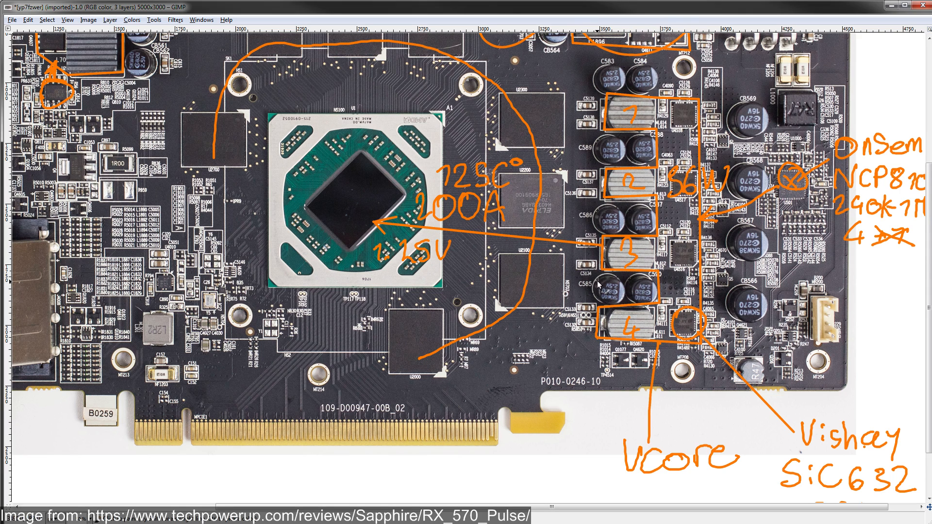
pyautogui.moveTo(636, 226)
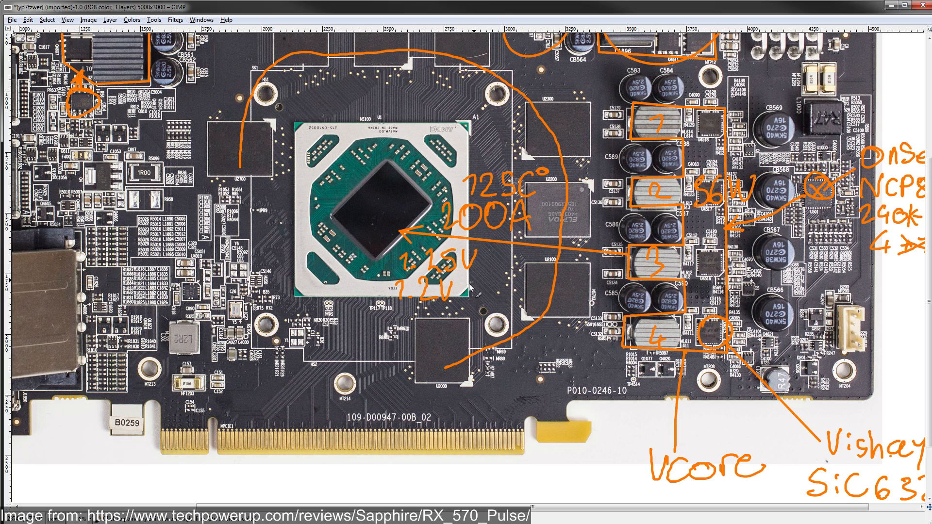
# Write the 160-200A current range beside the 1.2V note.
pyautogui.moveTo(470, 292); pyautogui.dragTo(481, 279)
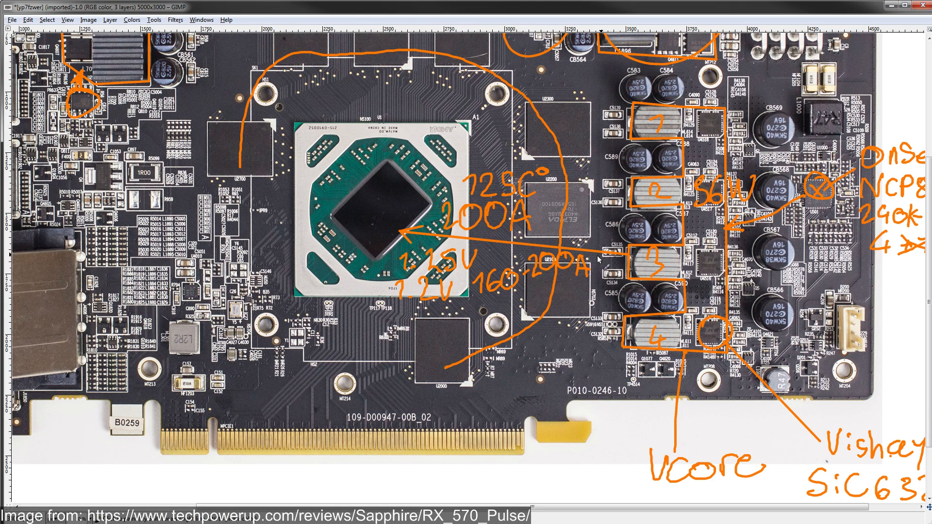
pyautogui.moveTo(487, 288)
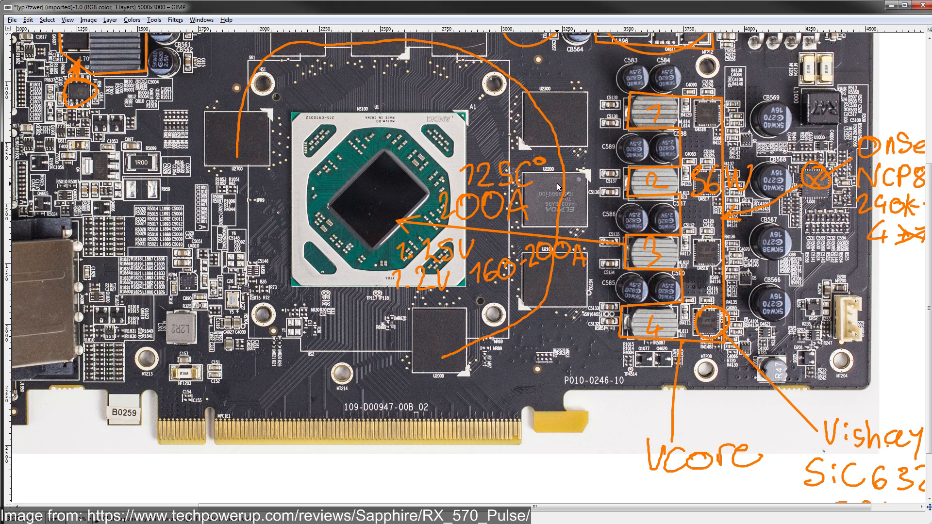
pyautogui.moveTo(486, 204)
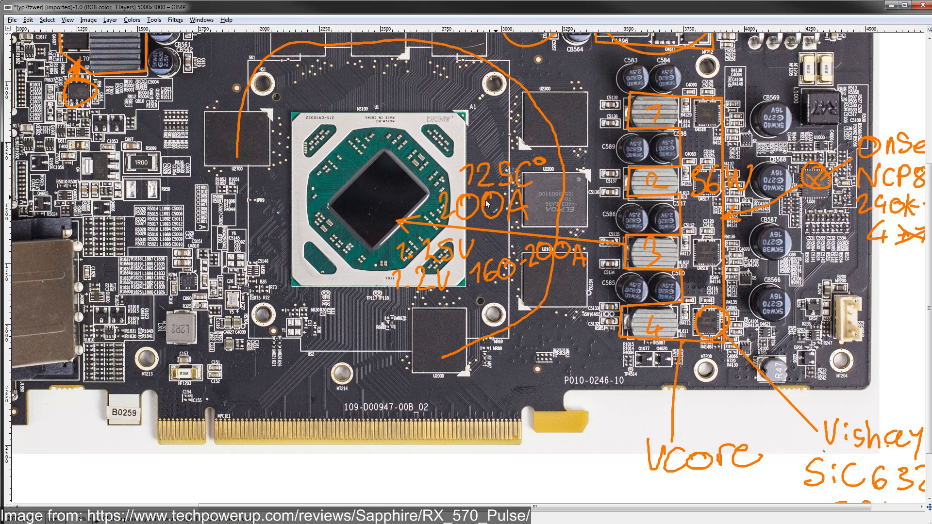
pyautogui.moveTo(549, 238)
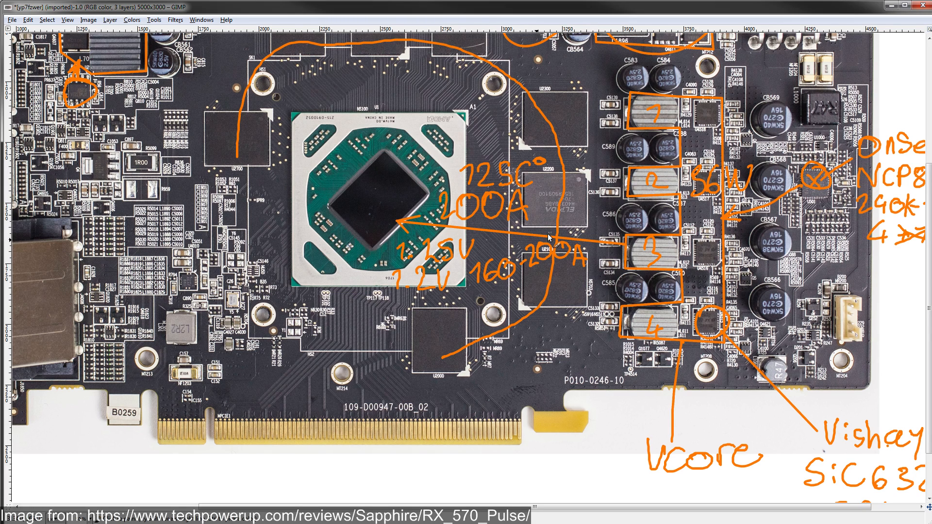
pyautogui.moveTo(515, 310)
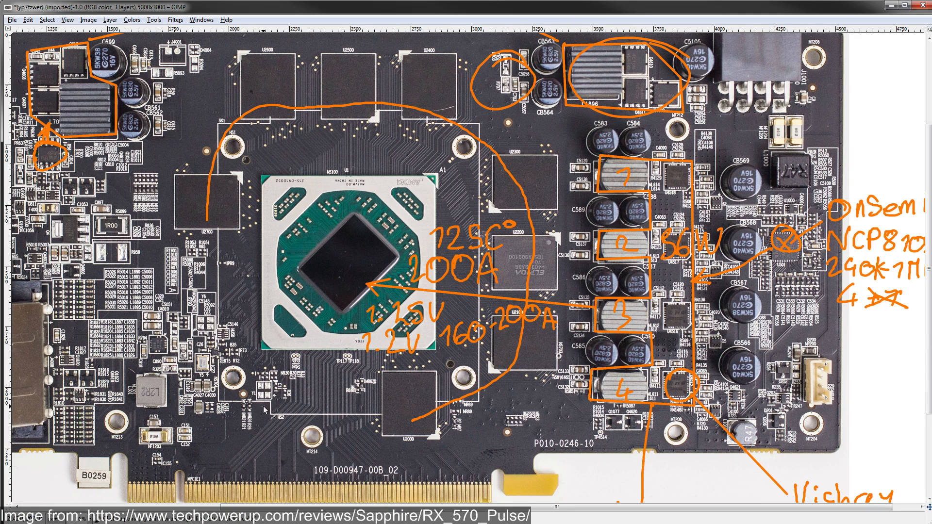
pyautogui.moveTo(664, 143)
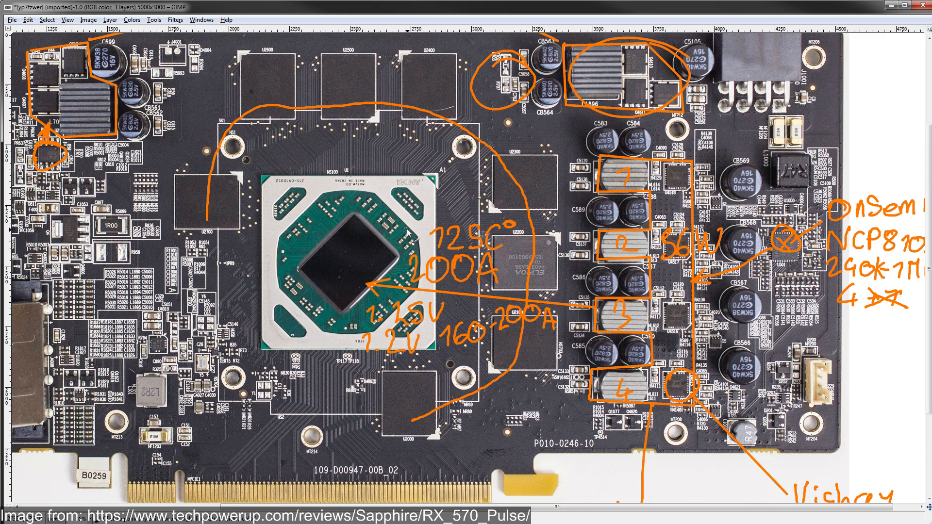
pyautogui.moveTo(410, 234)
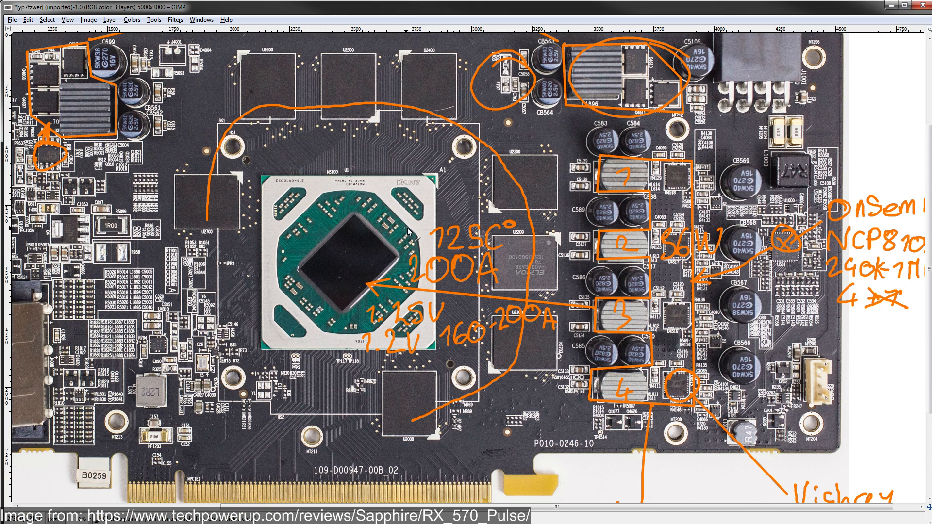
pyautogui.moveTo(410, 236)
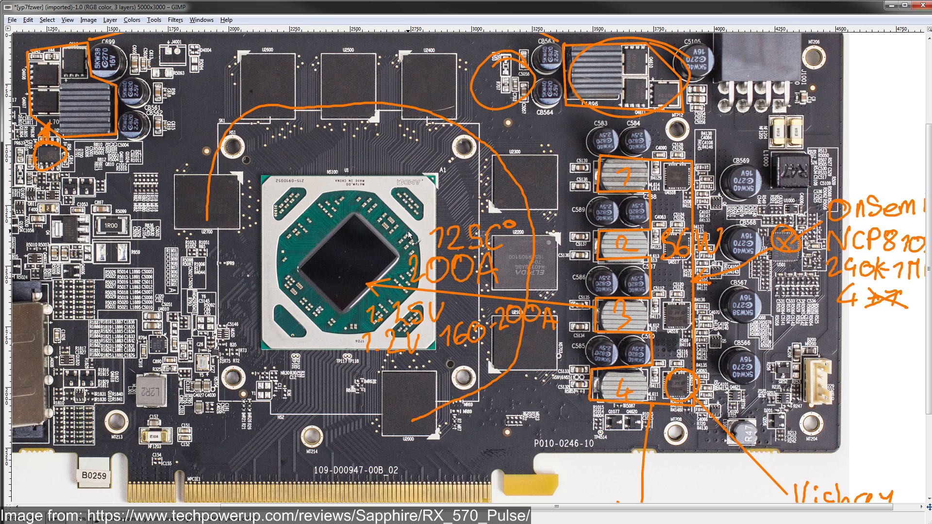
pyautogui.moveTo(234, 328)
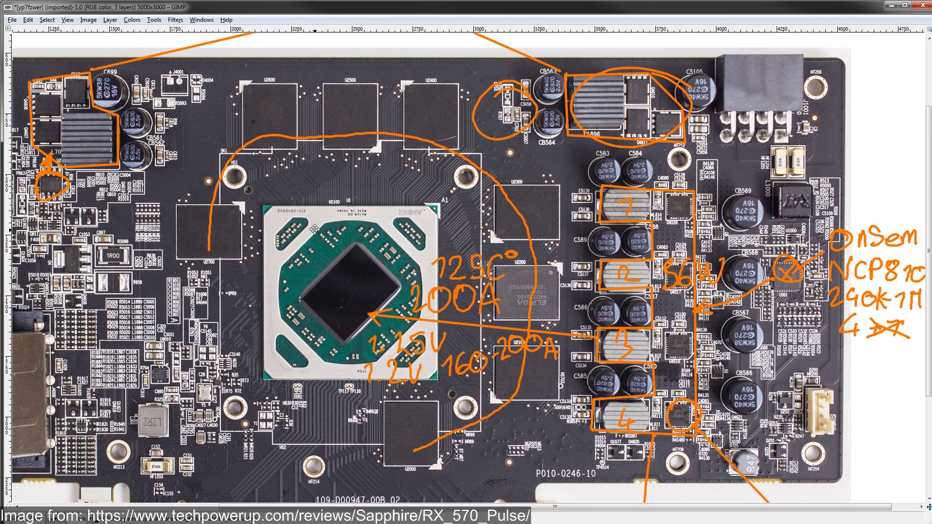
# Scroll the canvas to reach the top-right MOSFET region for the AUX/Mem and 4C10N labels.
pyautogui.scroll(-3)
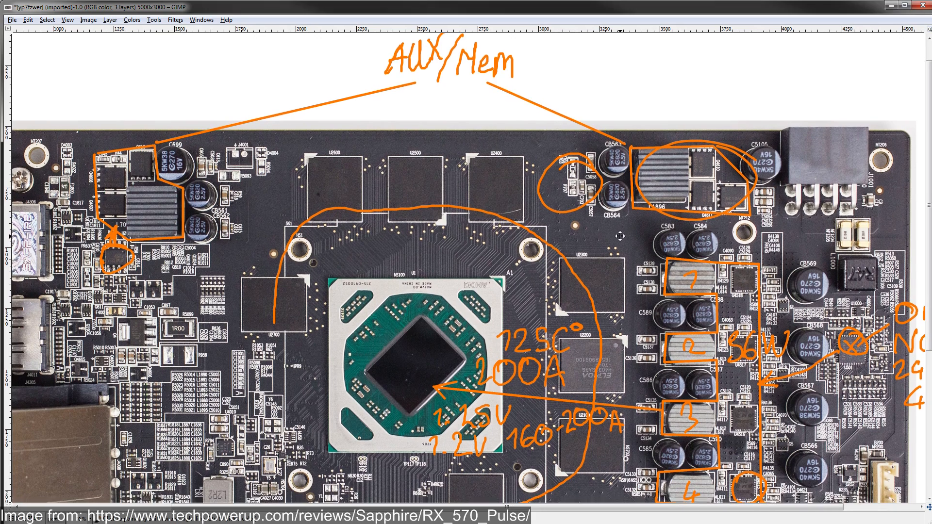
pyautogui.scroll(-3)
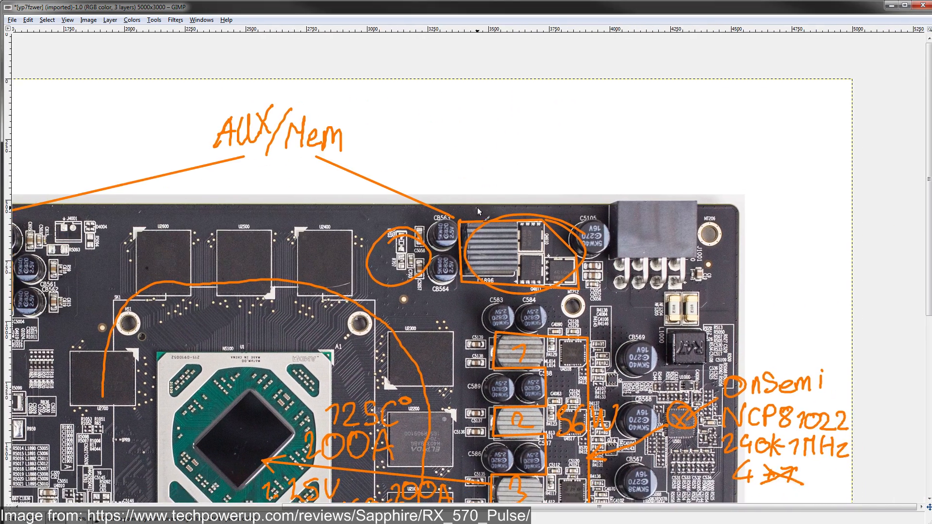
pyautogui.moveTo(554, 264)
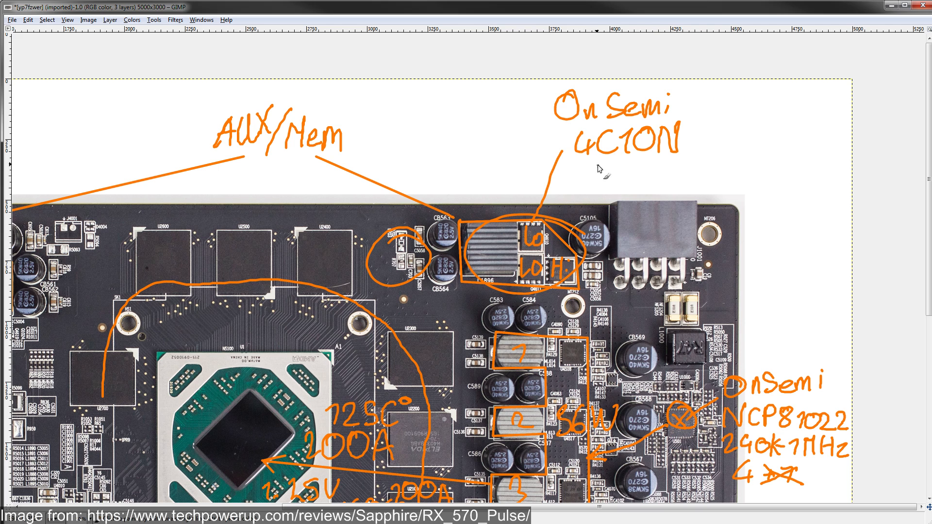
pyautogui.moveTo(603, 129)
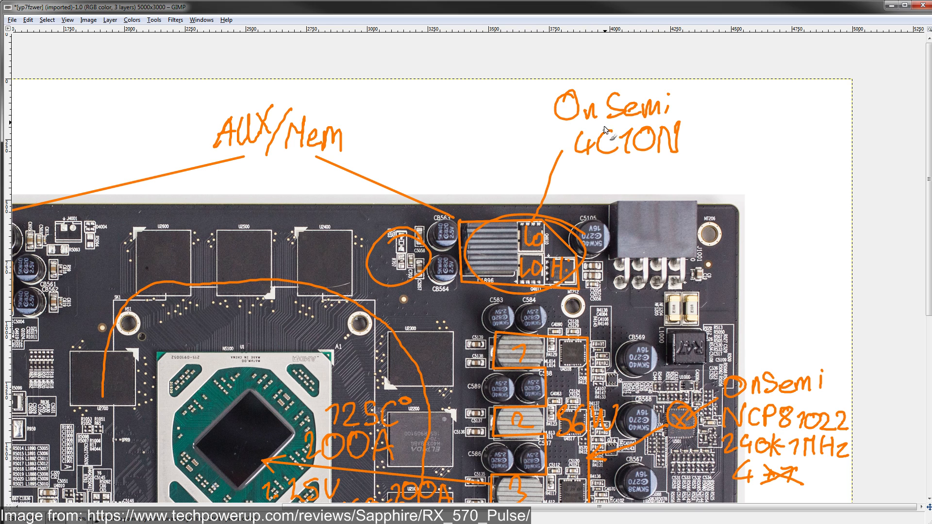
pyautogui.moveTo(664, 176)
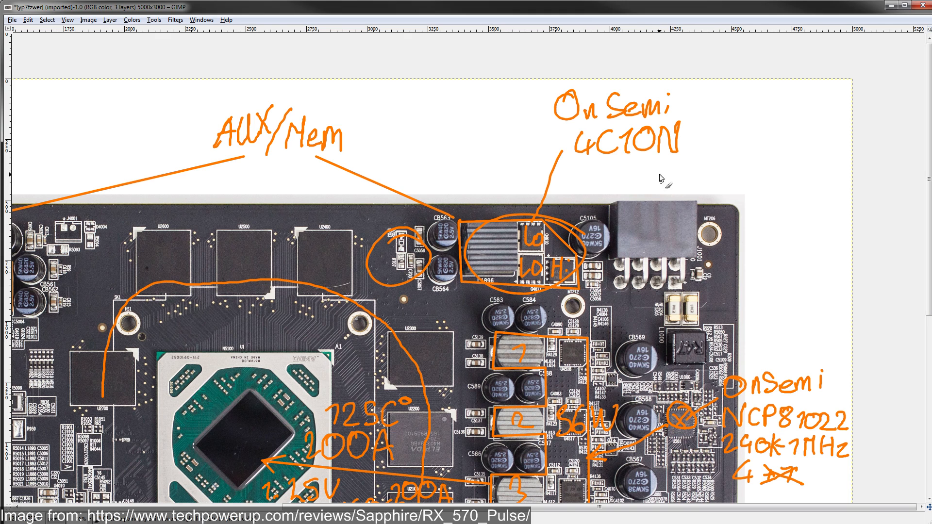
pyautogui.moveTo(675, 232)
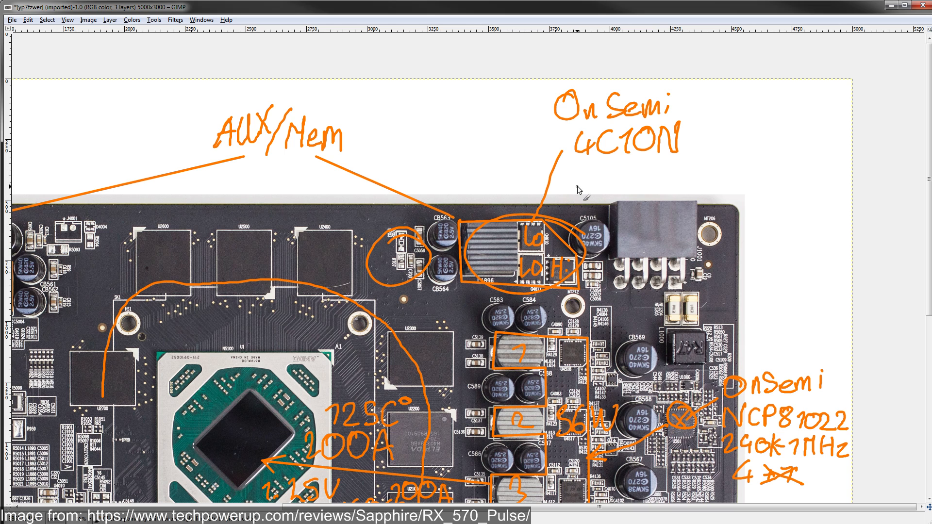
pyautogui.moveTo(516, 201)
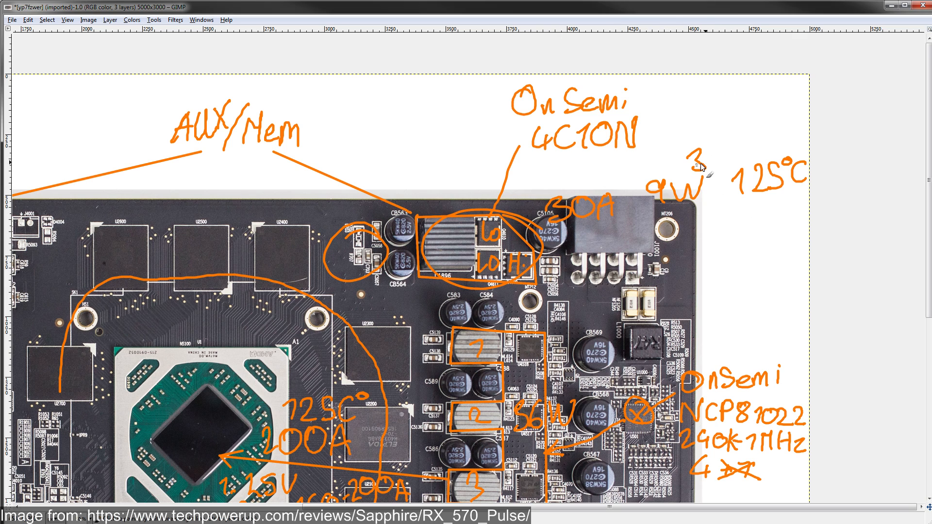
# Write 300 kHz above the 125°C note beside the OnSemi 4C10N MOSFETs.
pyautogui.moveTo(702, 166); pyautogui.dragTo(767, 149)
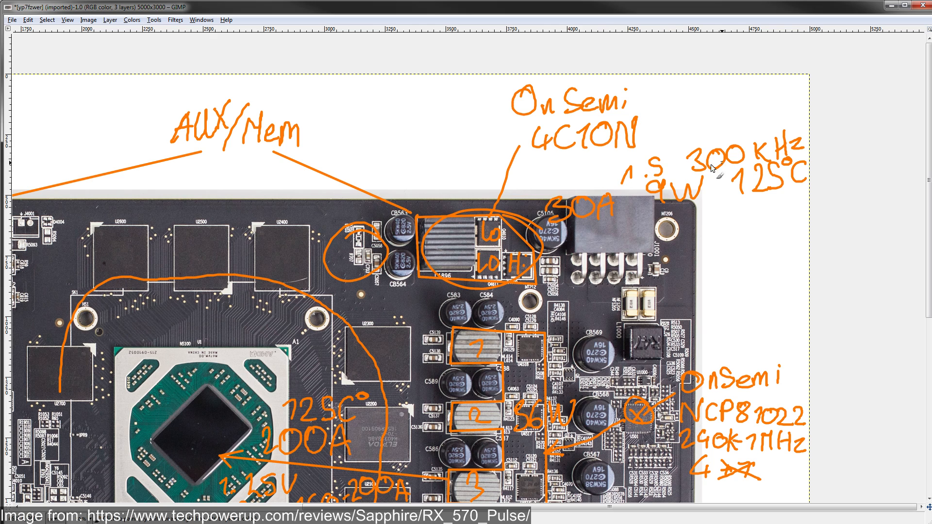
pyautogui.moveTo(760, 183)
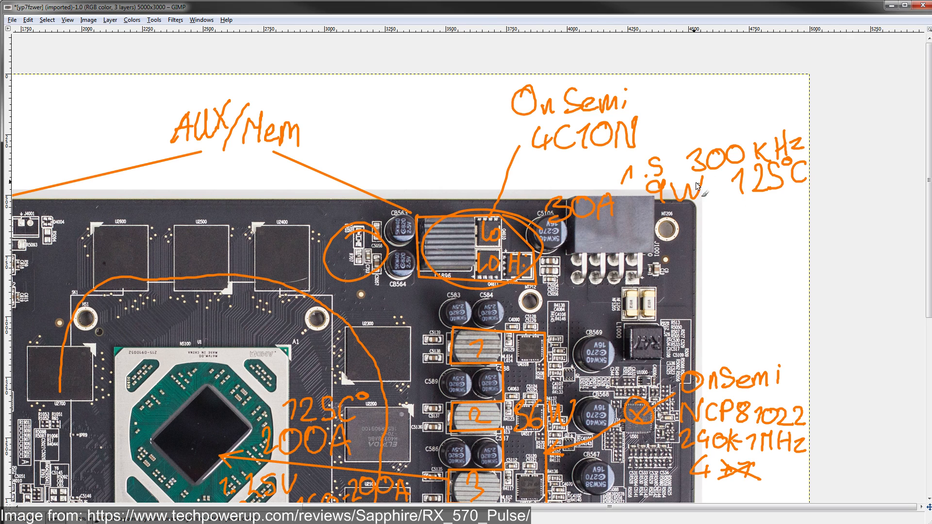
pyautogui.moveTo(617, 248)
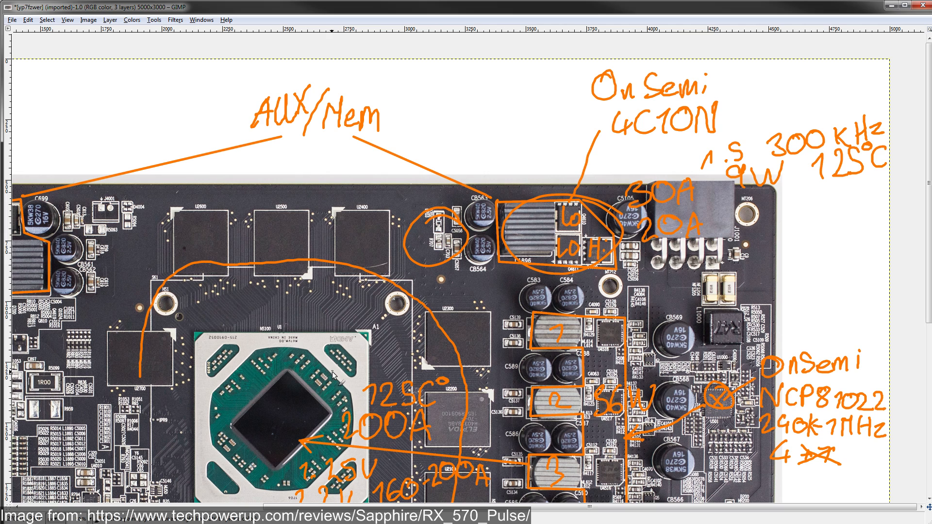
pyautogui.moveTo(329, 370)
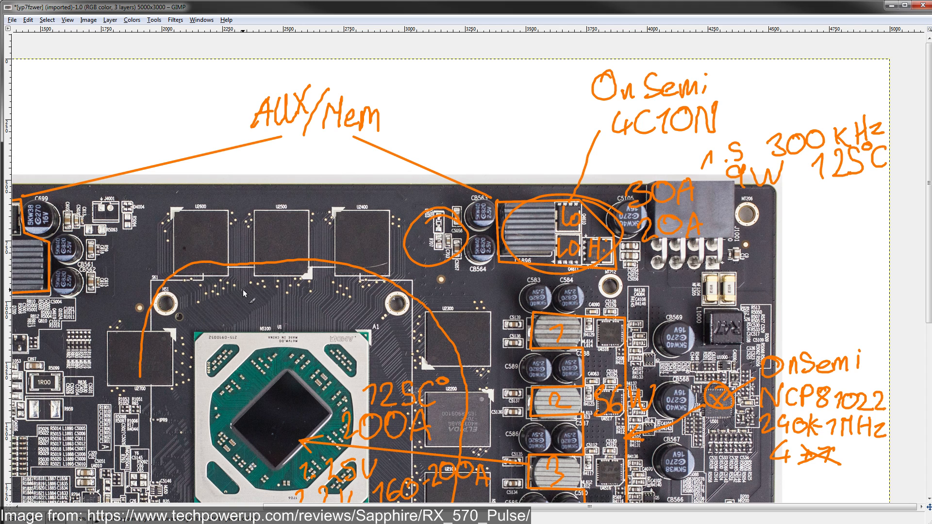
pyautogui.moveTo(517, 198)
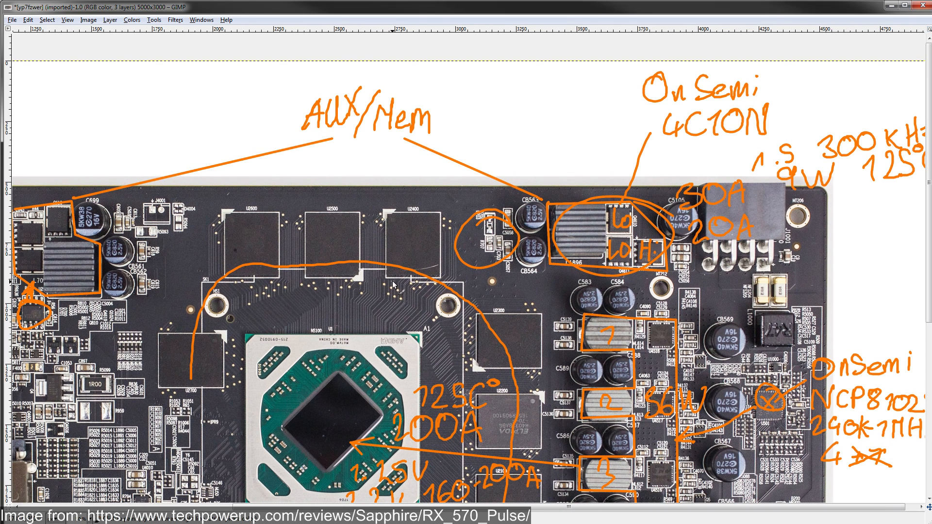
pyautogui.moveTo(565, 245)
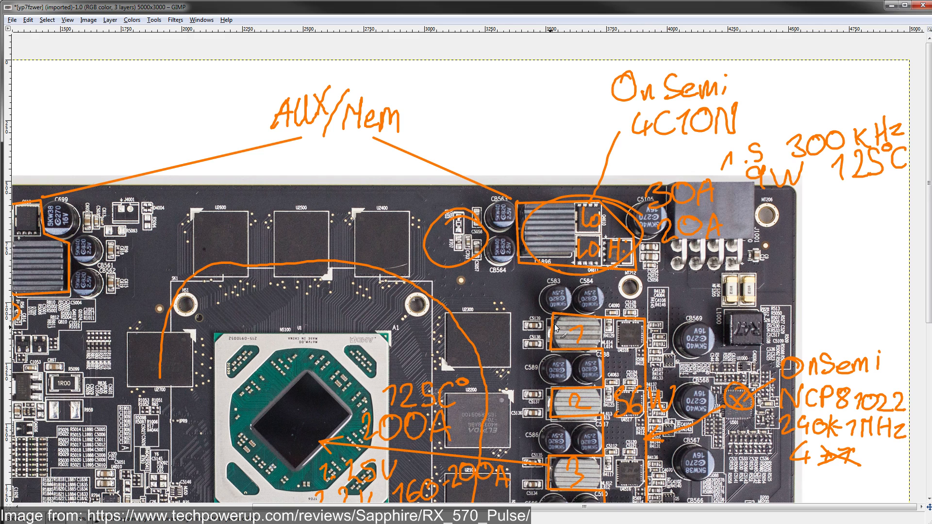
pyautogui.moveTo(440, 232)
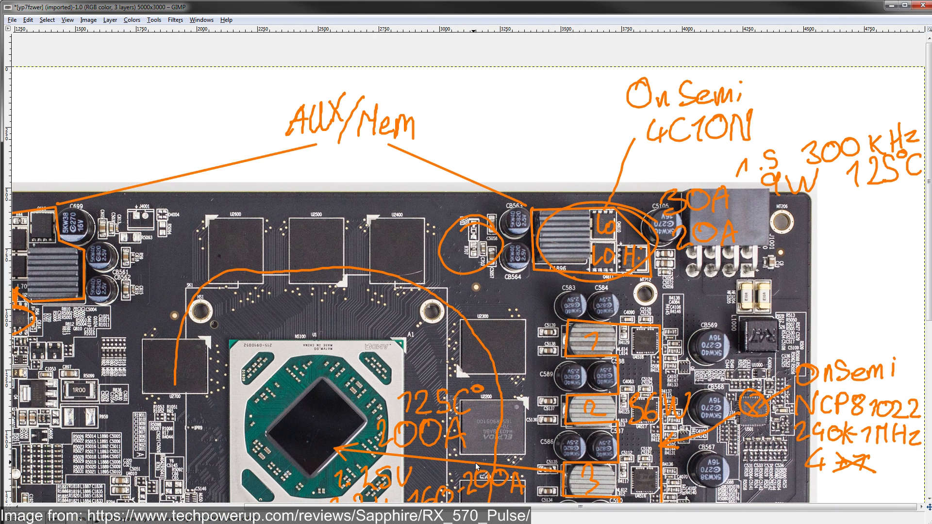
pyautogui.moveTo(598, 246)
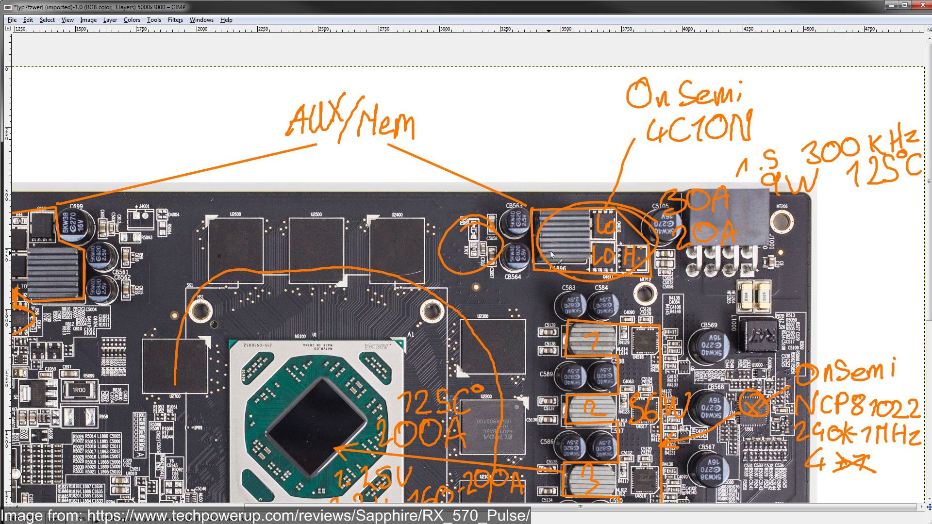
pyautogui.moveTo(731, 201)
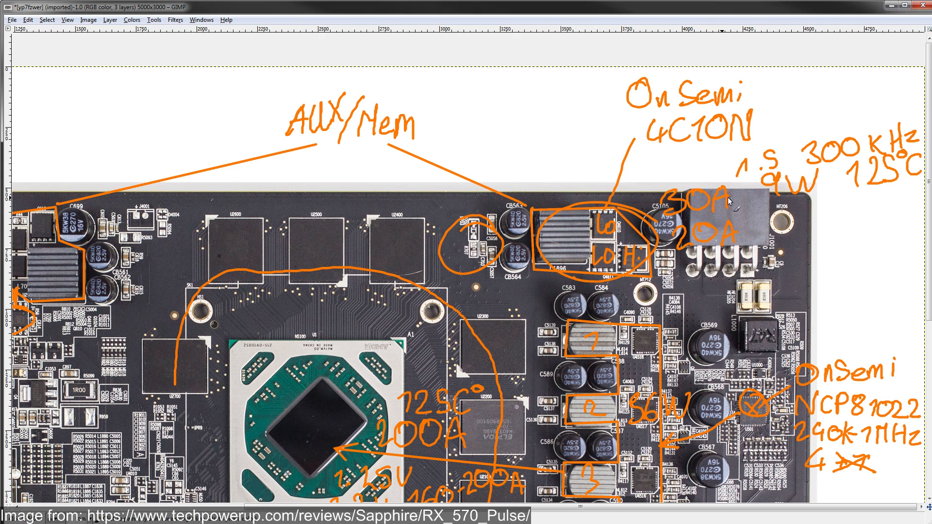
pyautogui.moveTo(632, 189)
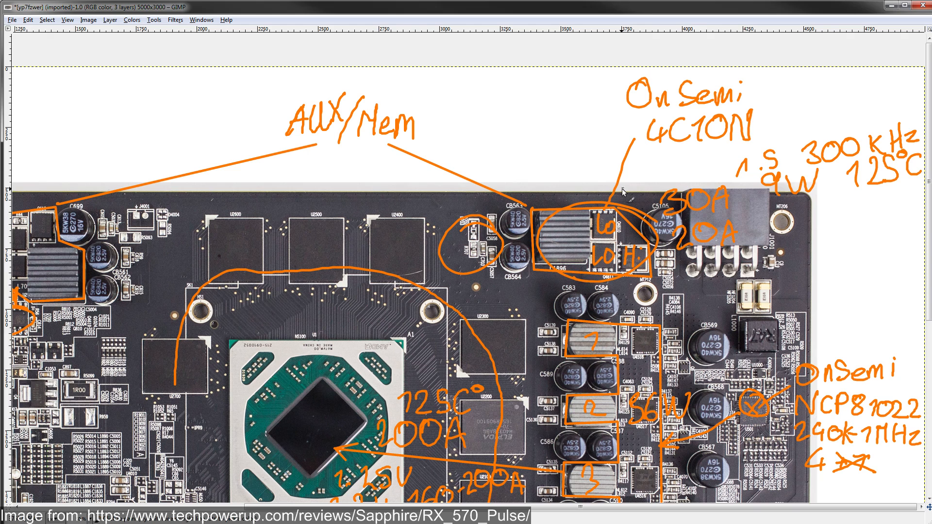
pyautogui.moveTo(624, 194)
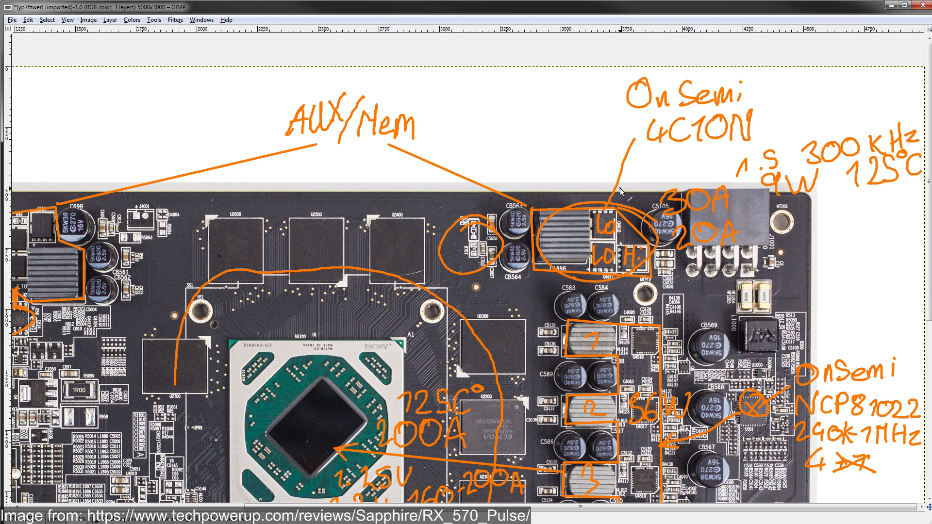
pyautogui.moveTo(618, 184)
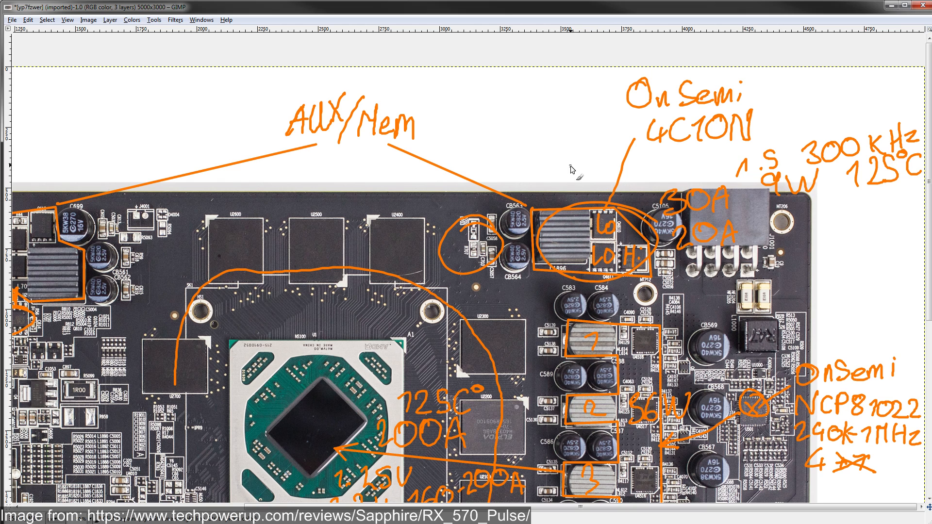
pyautogui.moveTo(578, 165)
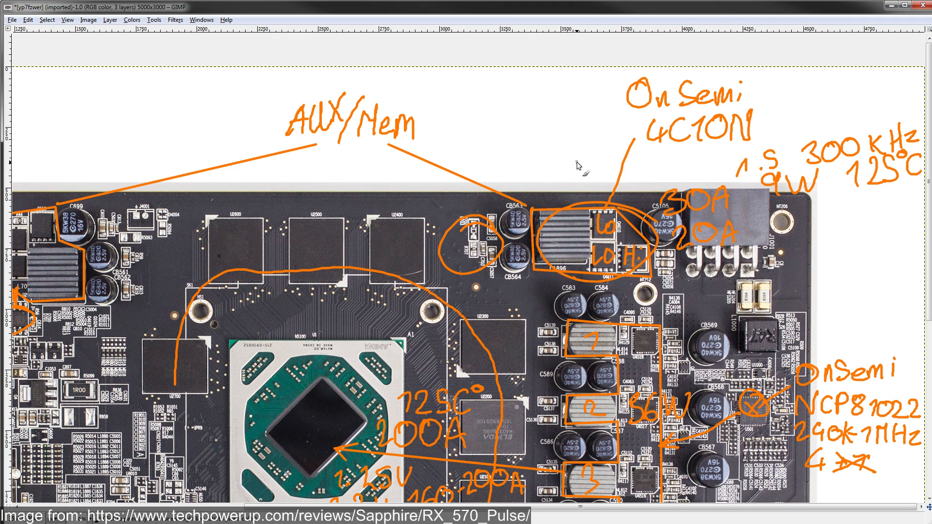
pyautogui.moveTo(578, 160)
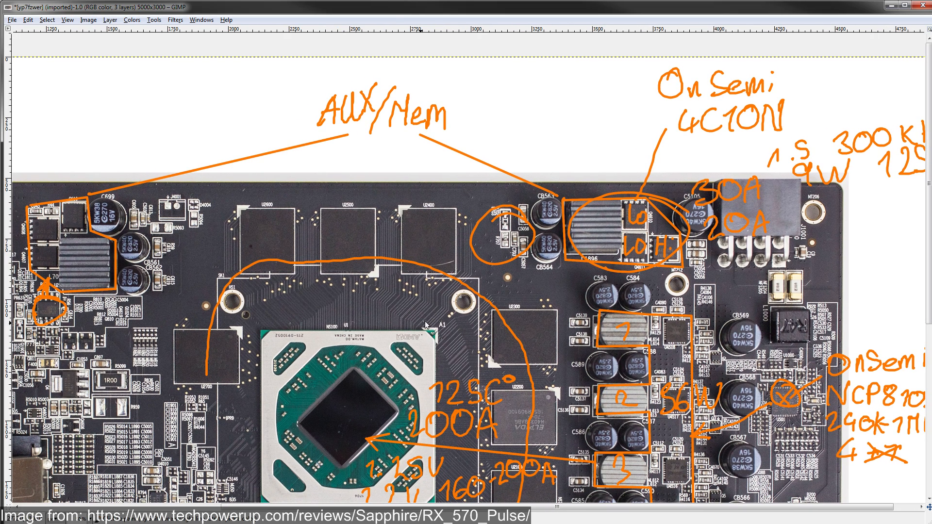
pyautogui.moveTo(481, 246)
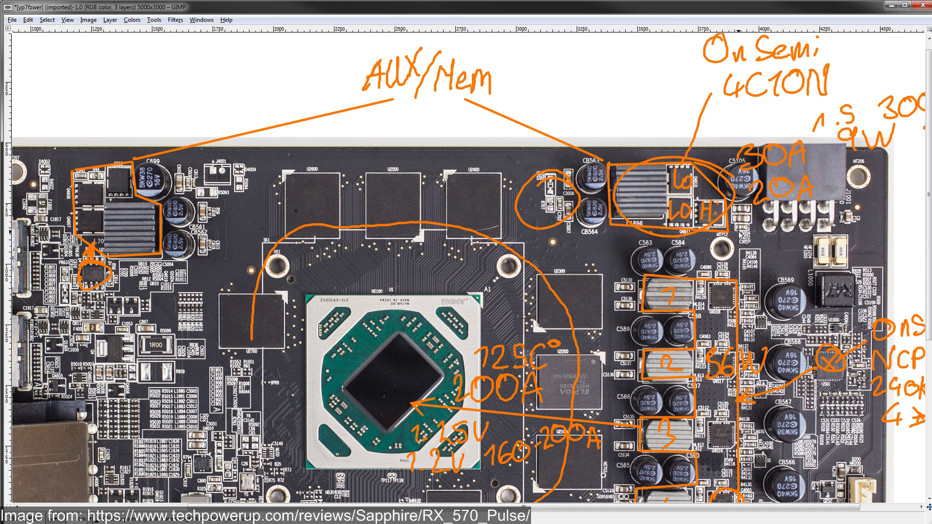
pyautogui.moveTo(740, 238)
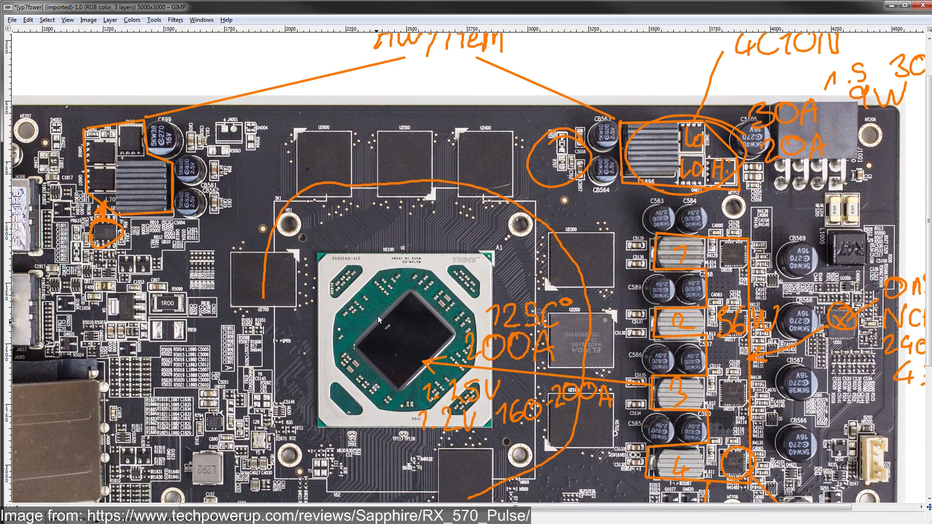
pyautogui.moveTo(417, 295)
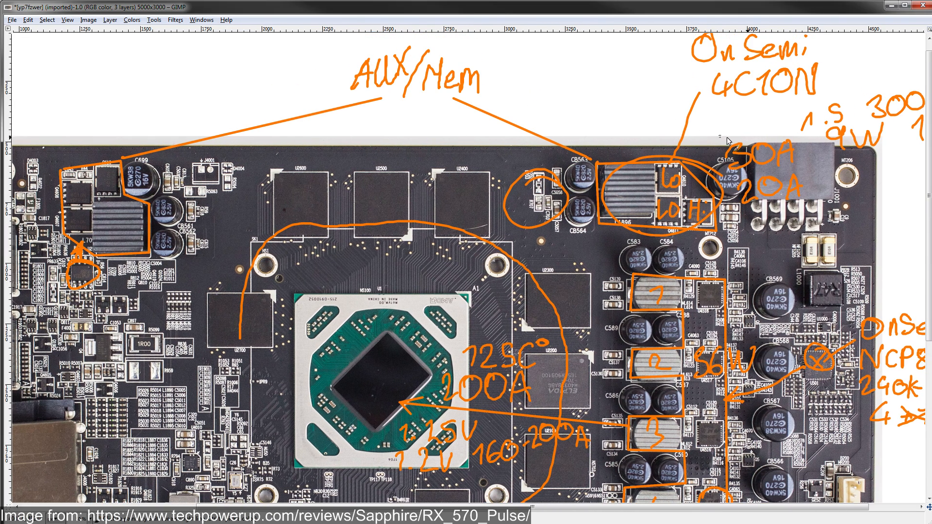
# Scroll down toward the board edge below the fourth VRM phase.
pyautogui.scroll(-3)
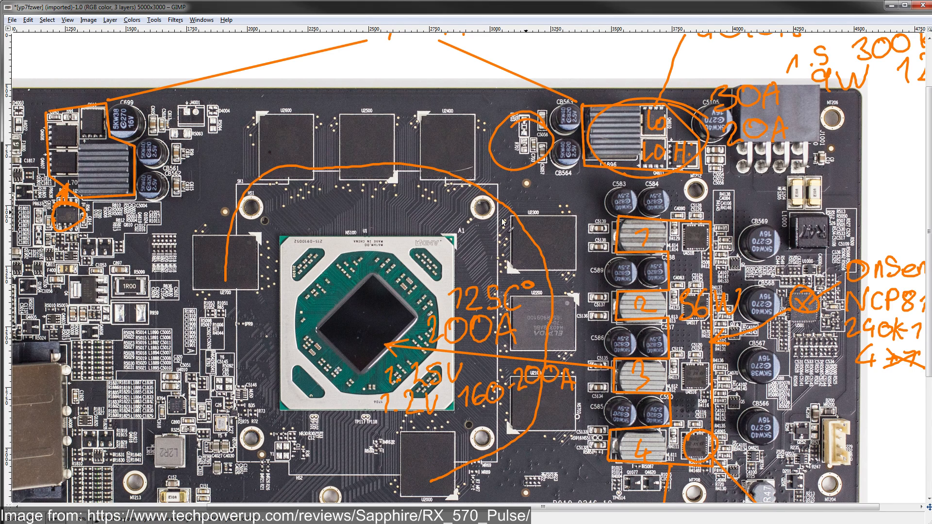
pyautogui.moveTo(687, 197)
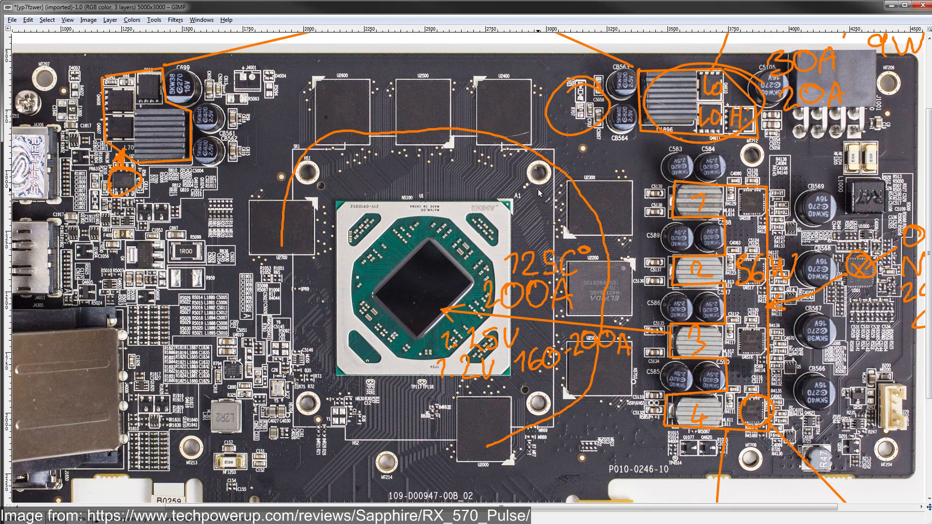
pyautogui.moveTo(543, 202)
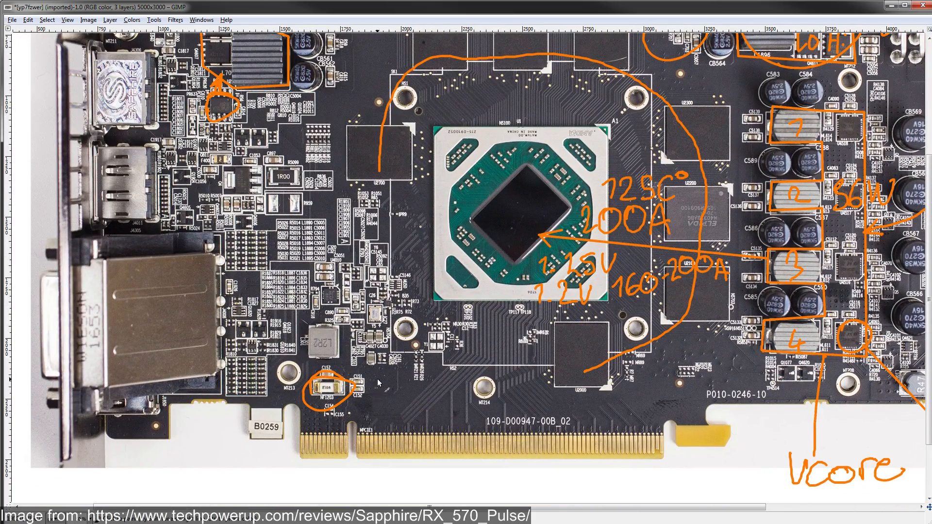
# Handwrite the 10A rating beside the circled fuse near the PCIe slot.
pyautogui.write('10A')
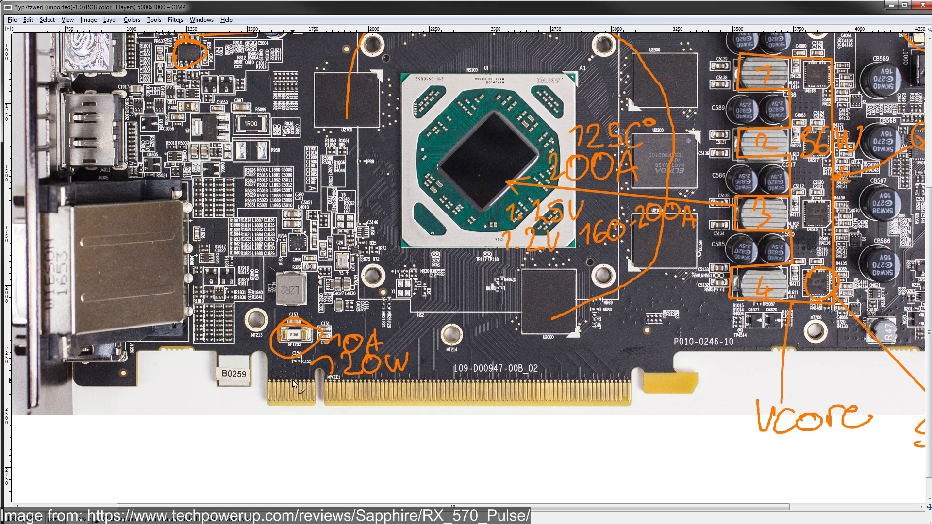
pyautogui.moveTo(264, 401)
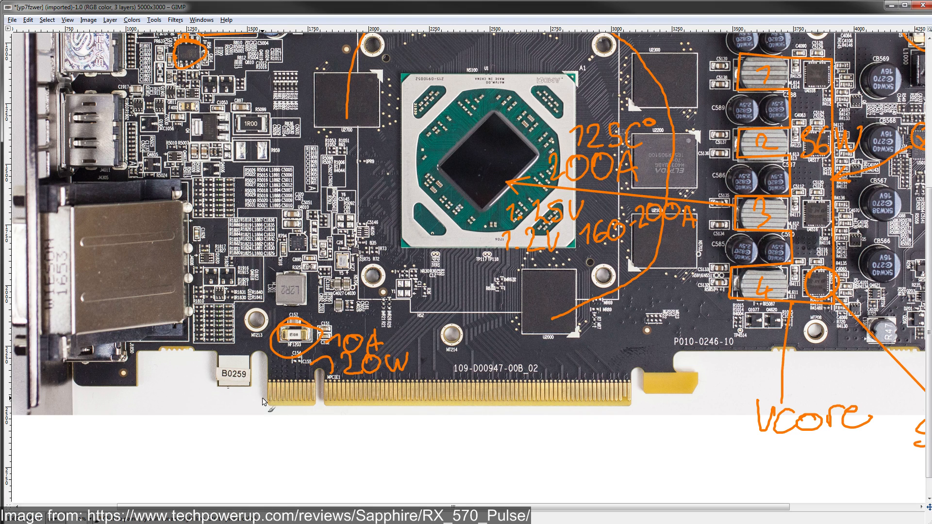
pyautogui.moveTo(318, 387)
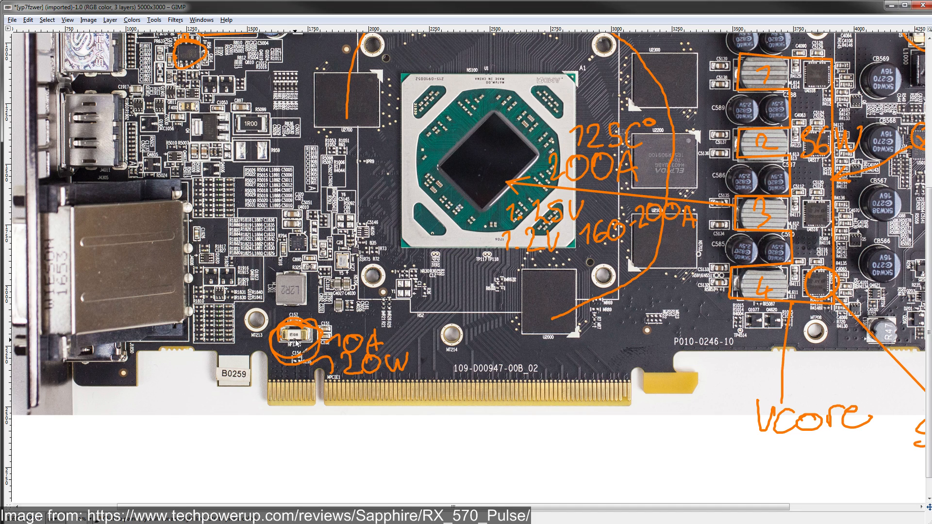
pyautogui.moveTo(297, 344)
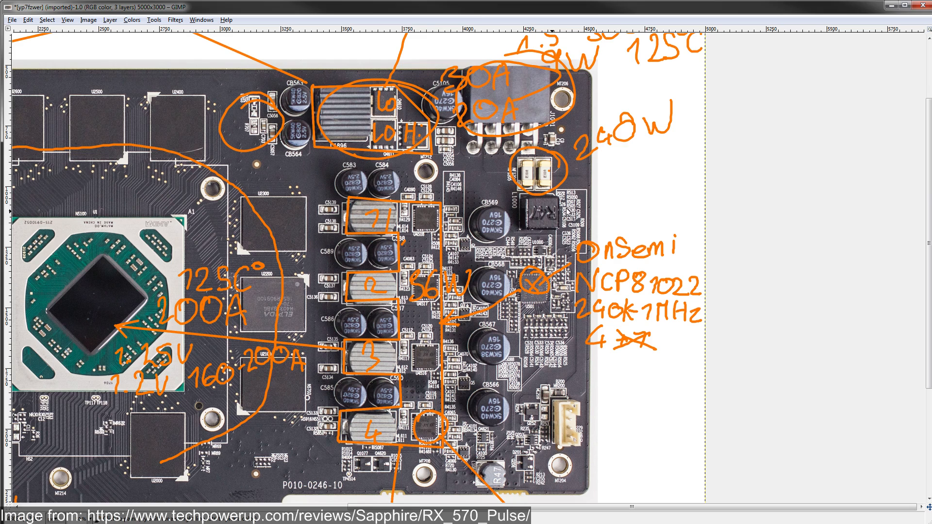
pyautogui.moveTo(660, 134)
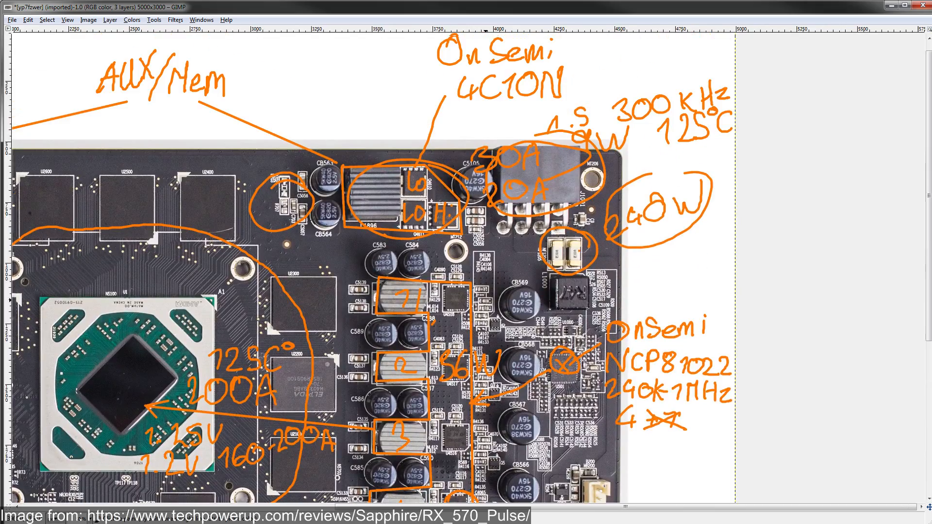
# Scroll down to the power connector to circle its fuse and add the 240W note.
pyautogui.scroll(-3)
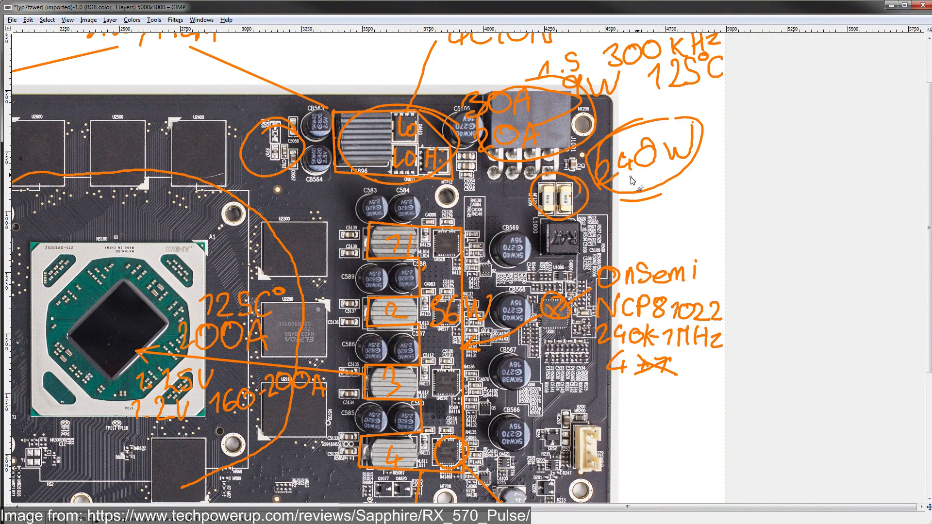
pyautogui.scroll(-3)
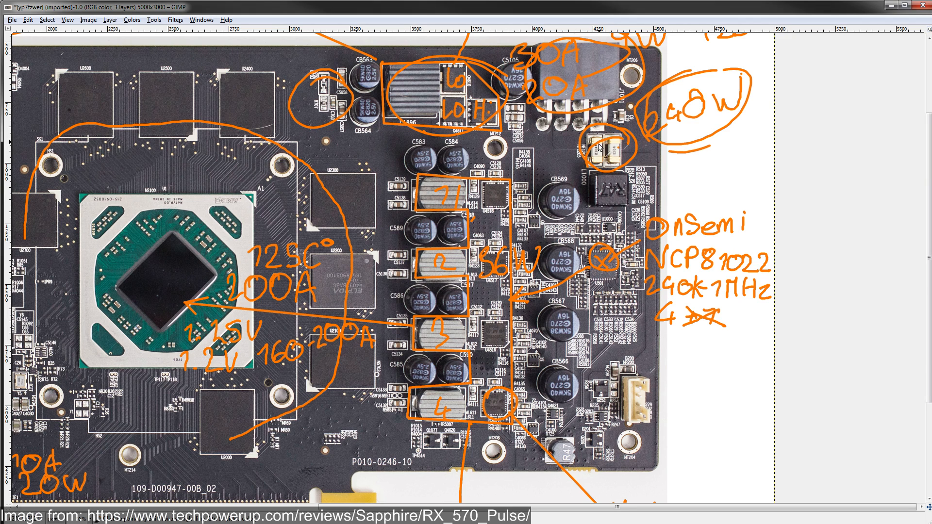
pyautogui.moveTo(577, 160)
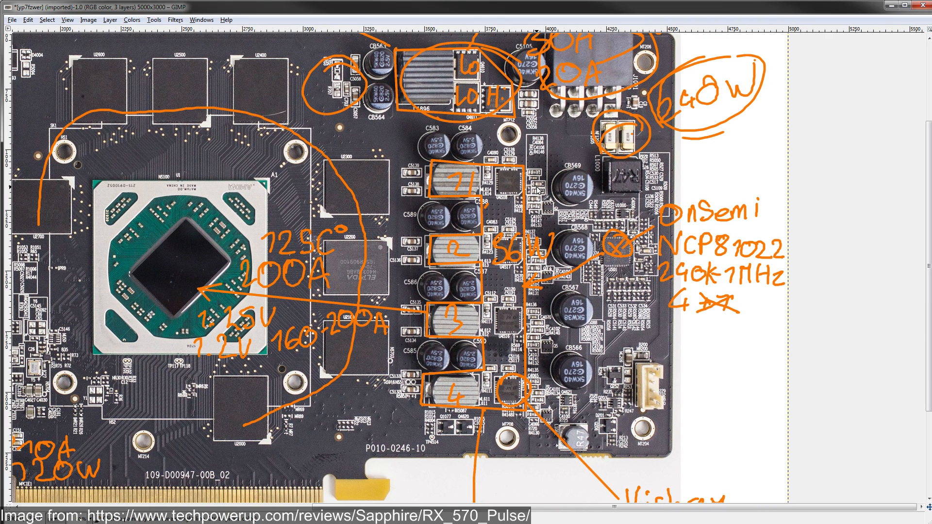
pyautogui.moveTo(422, 272)
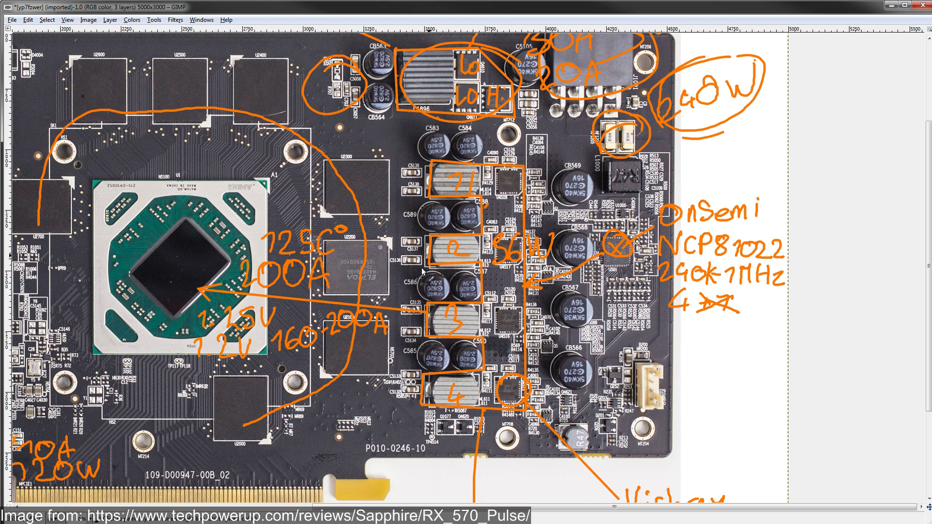